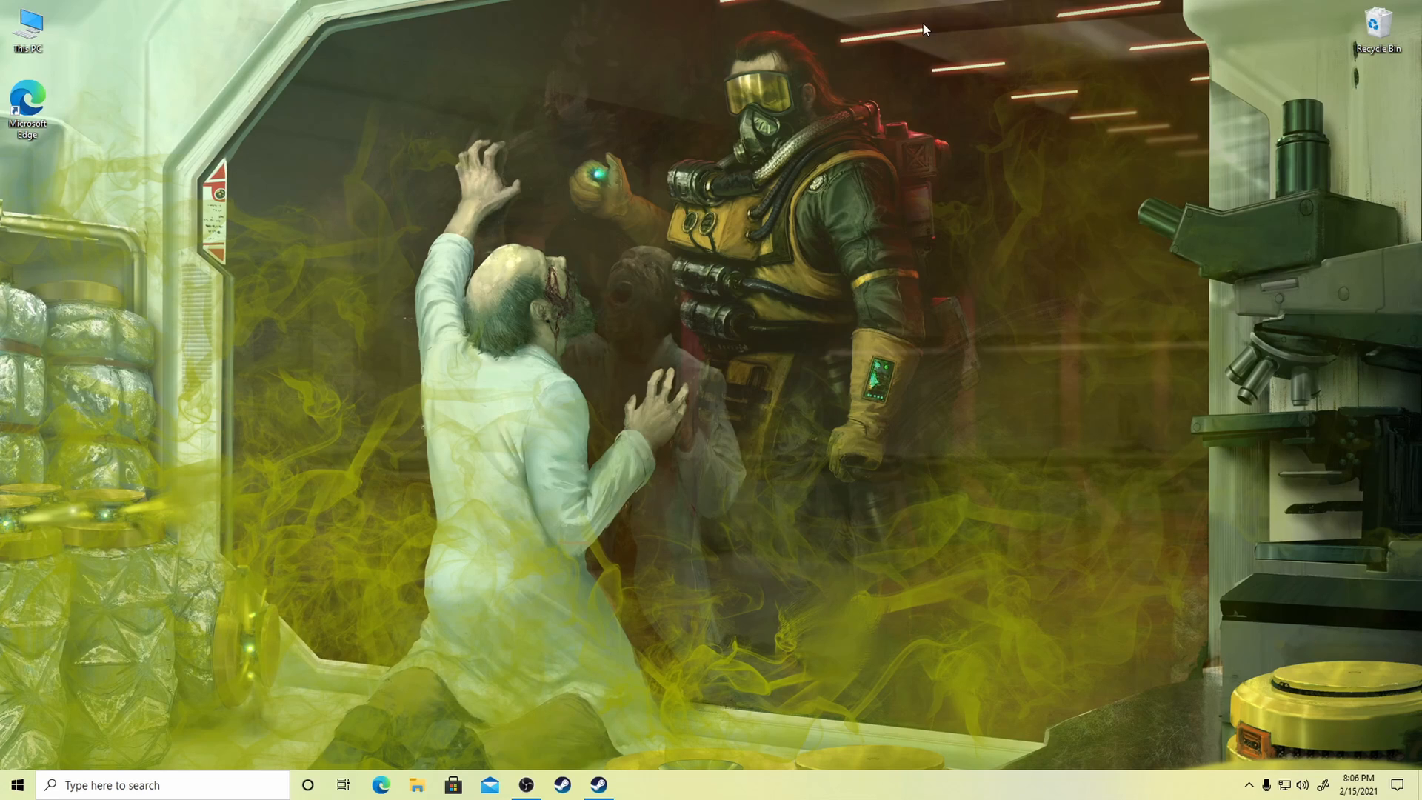
mouse_move(451, 301)
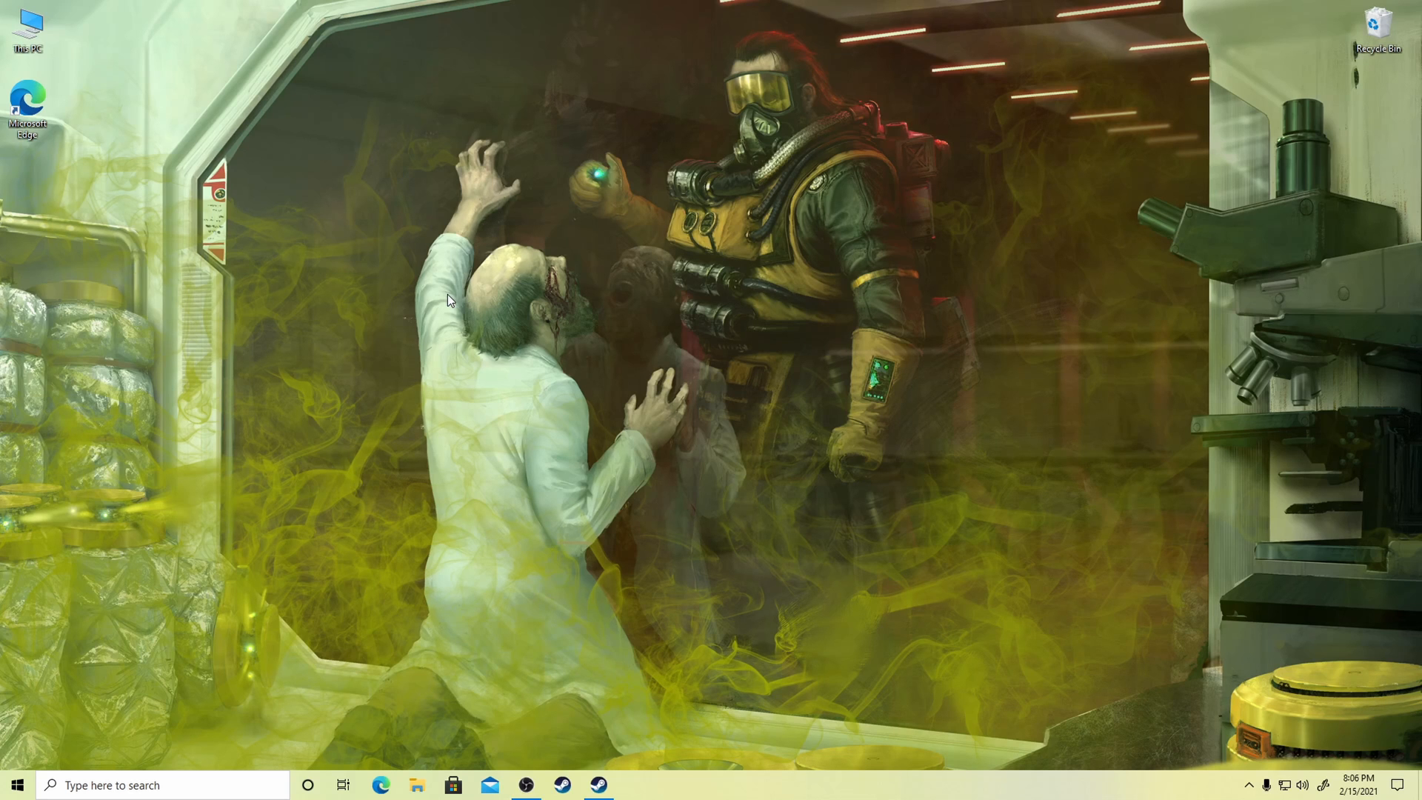
Browse to D:\Games and check the size of the Apex Legends backup folder
click(416, 785)
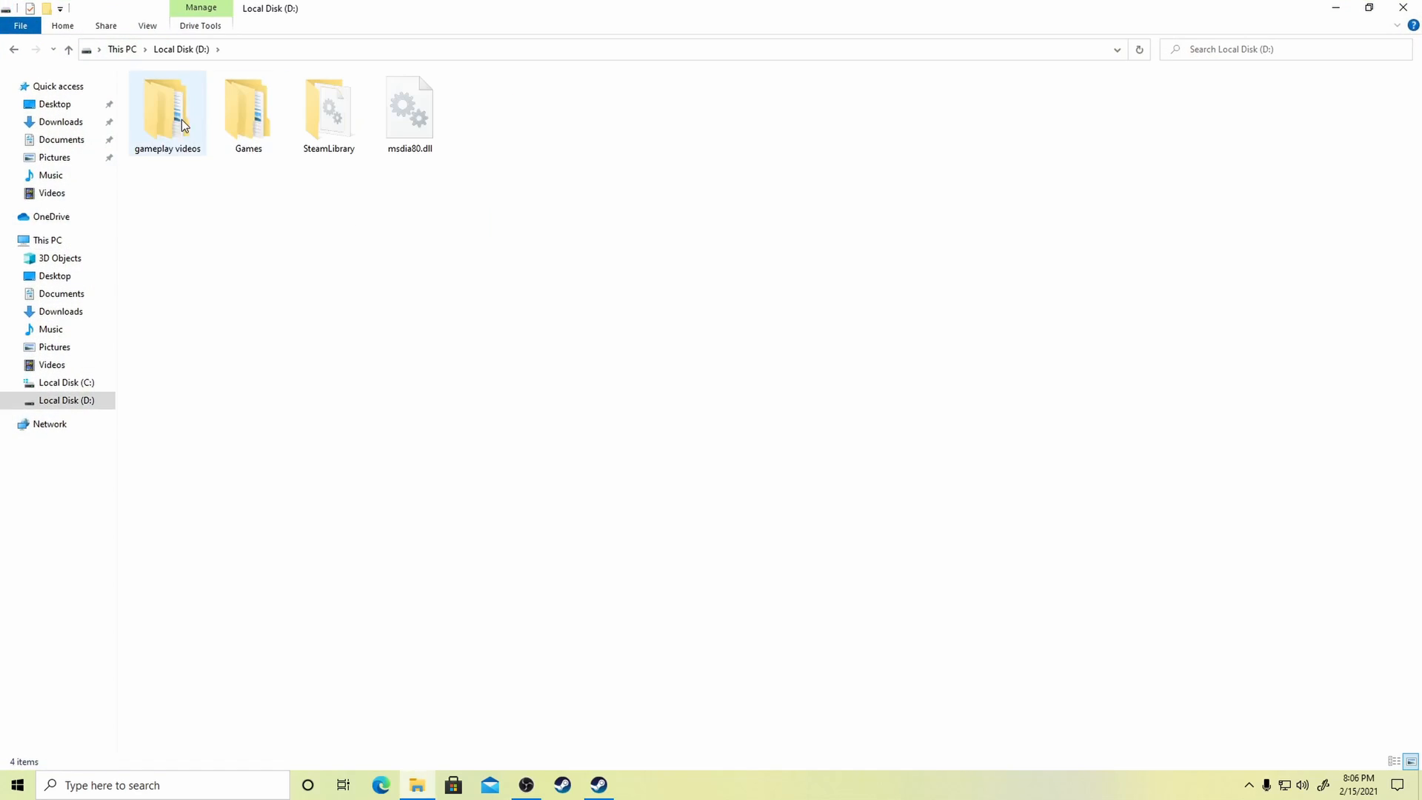
double_click(247, 106)
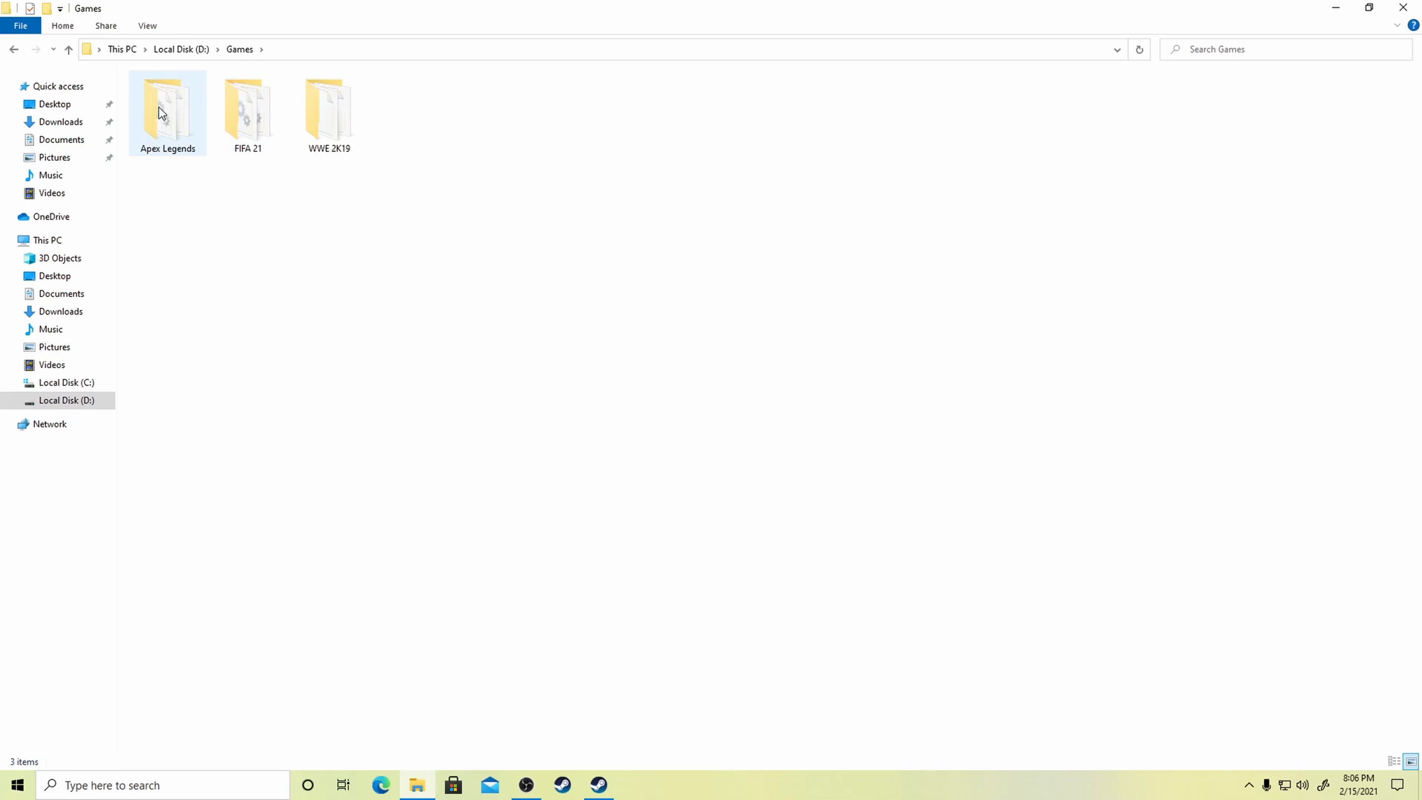
double_click(168, 108)
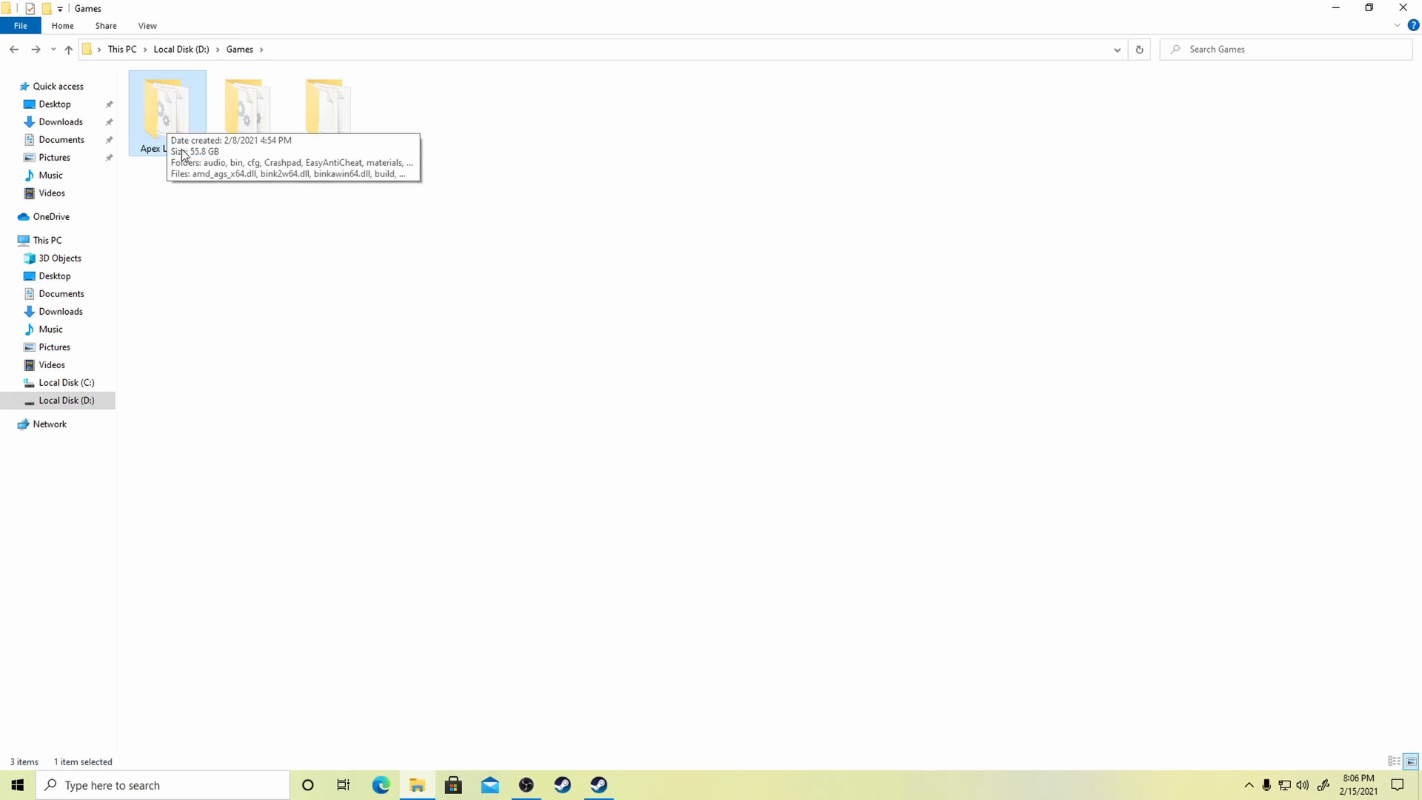
mouse_move(221, 249)
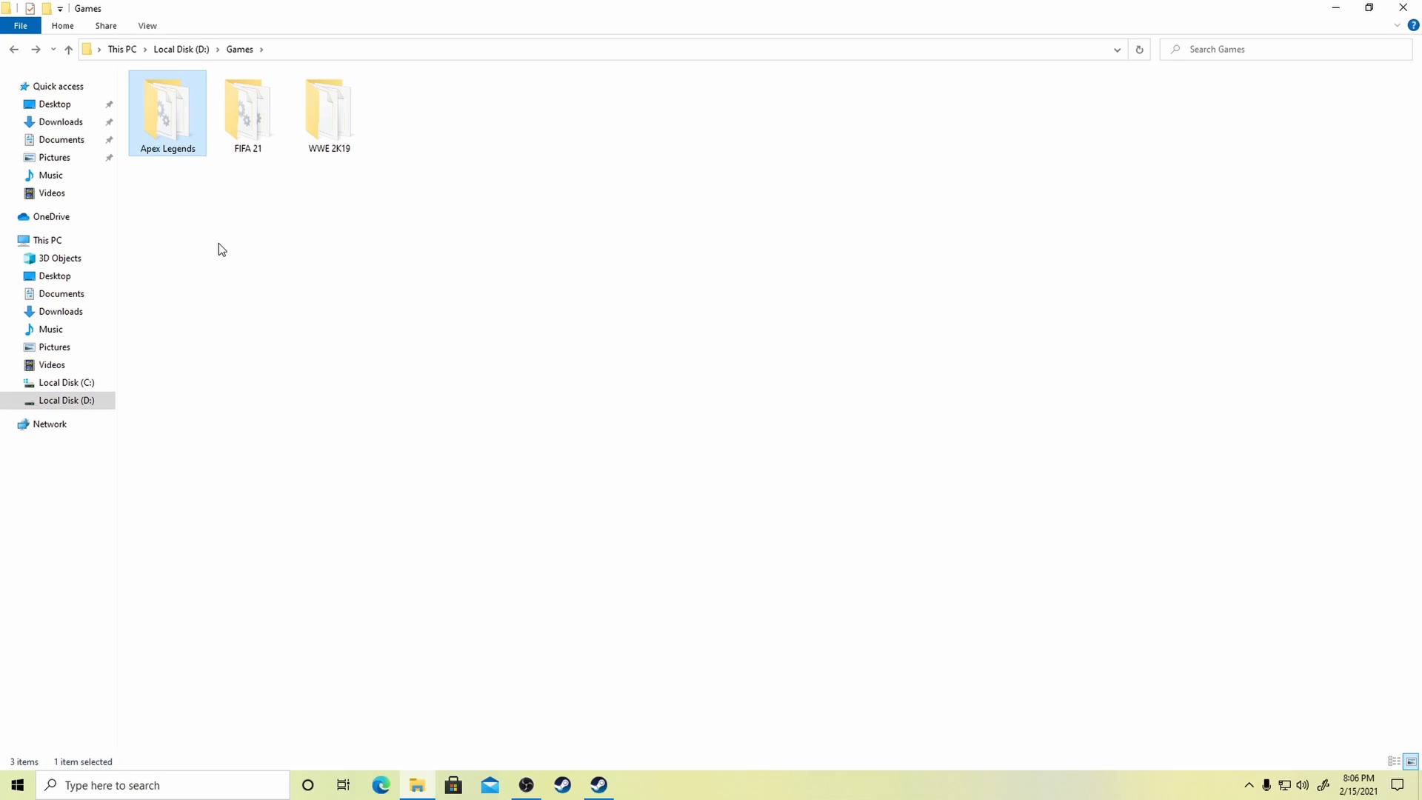
click(222, 249)
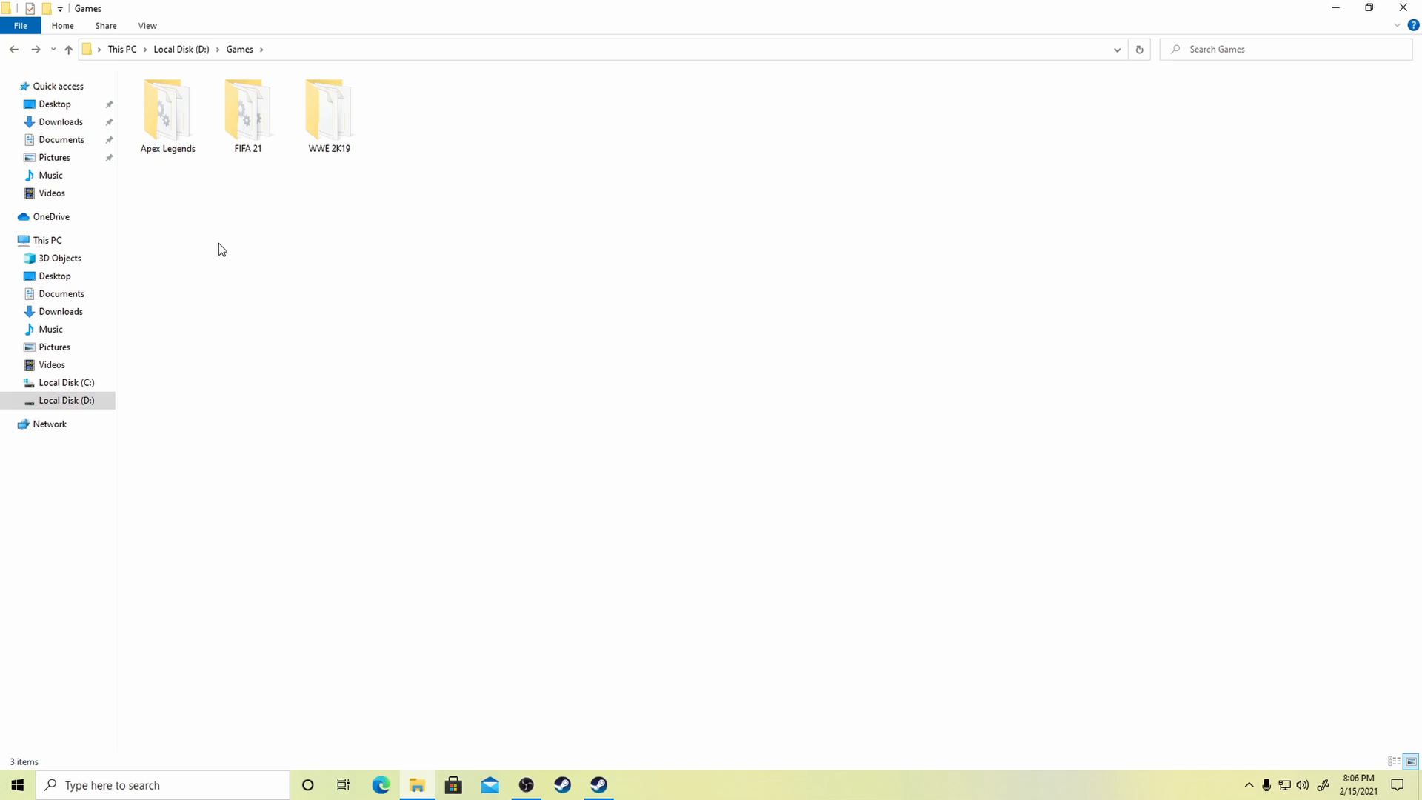
mouse_move(200, 246)
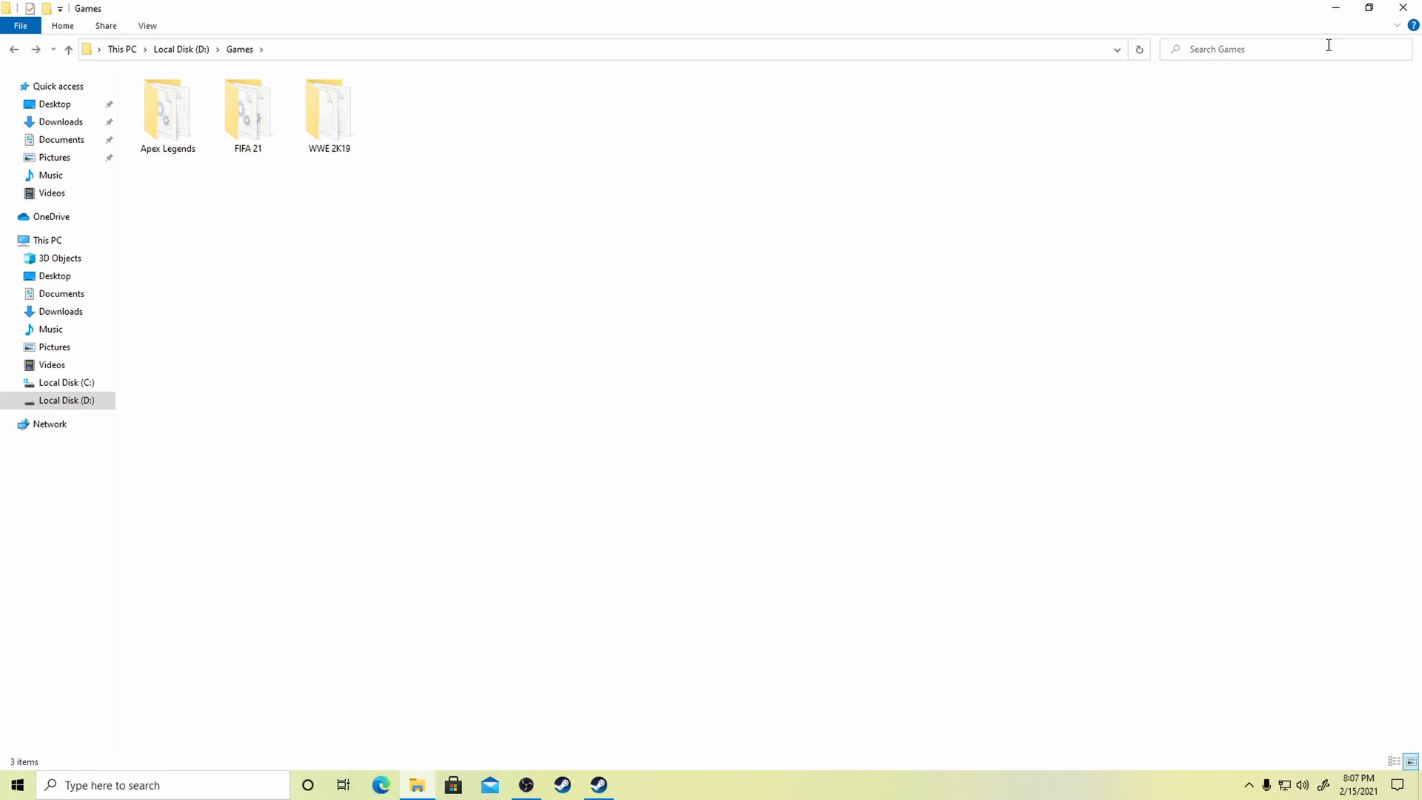
mouse_move(1334, 9)
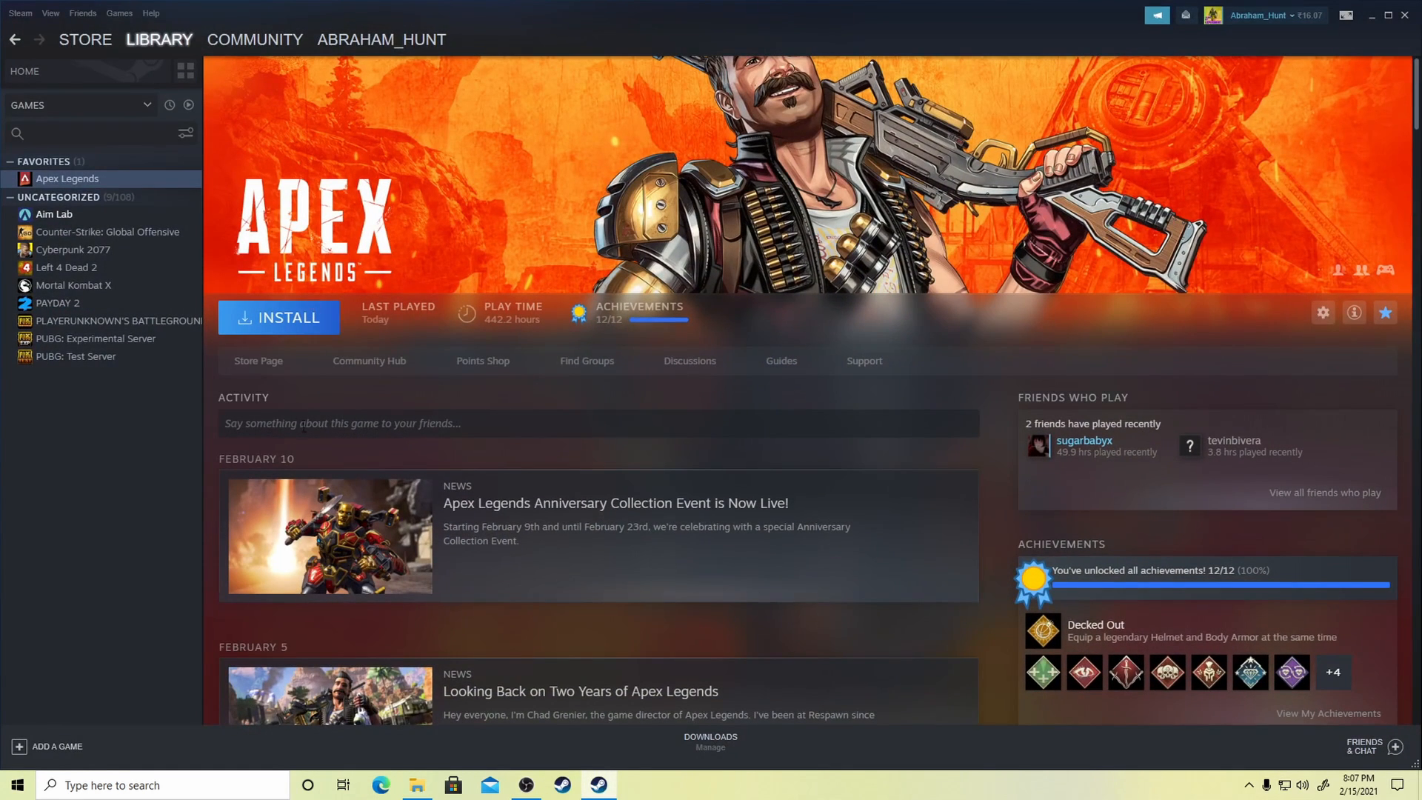
mouse_move(280, 317)
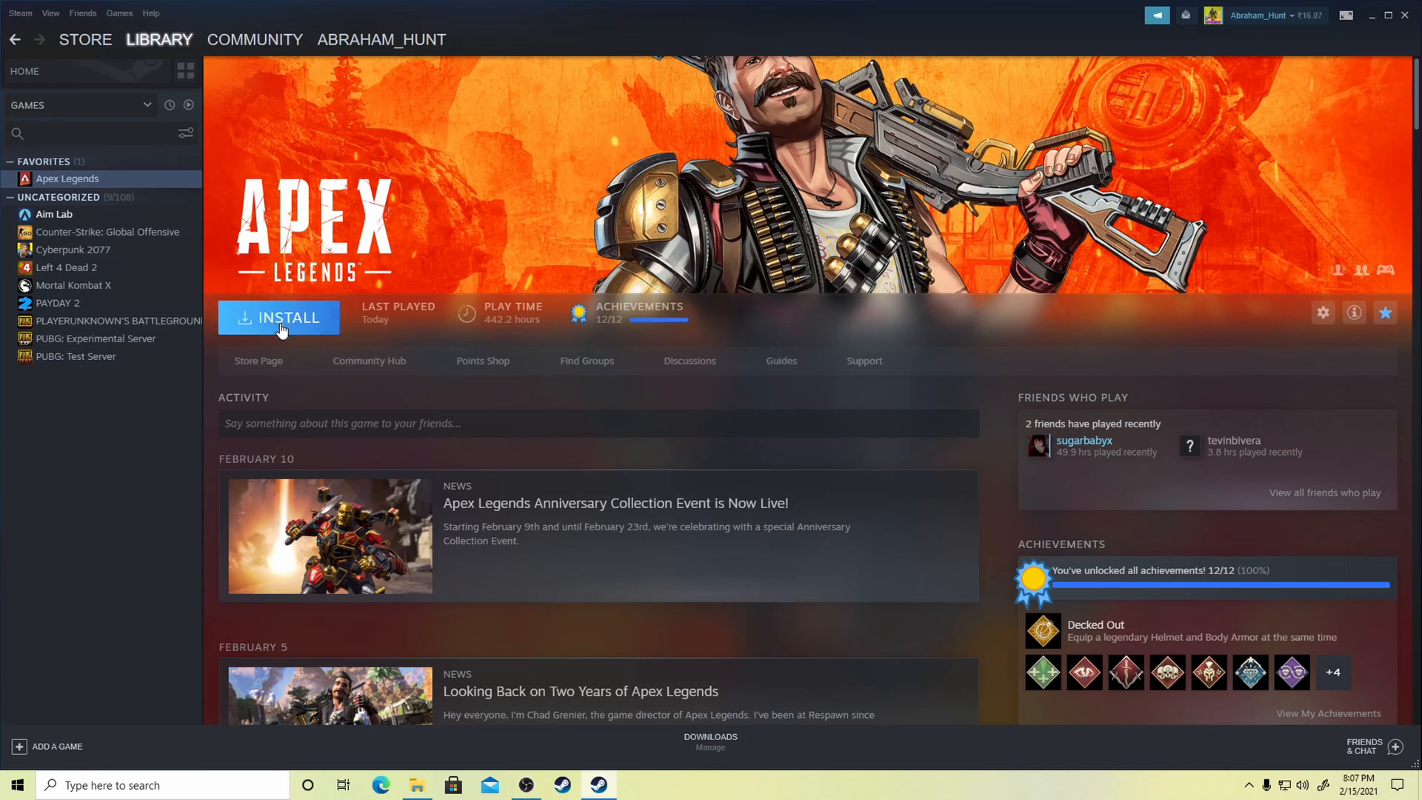
mouse_move(443, 389)
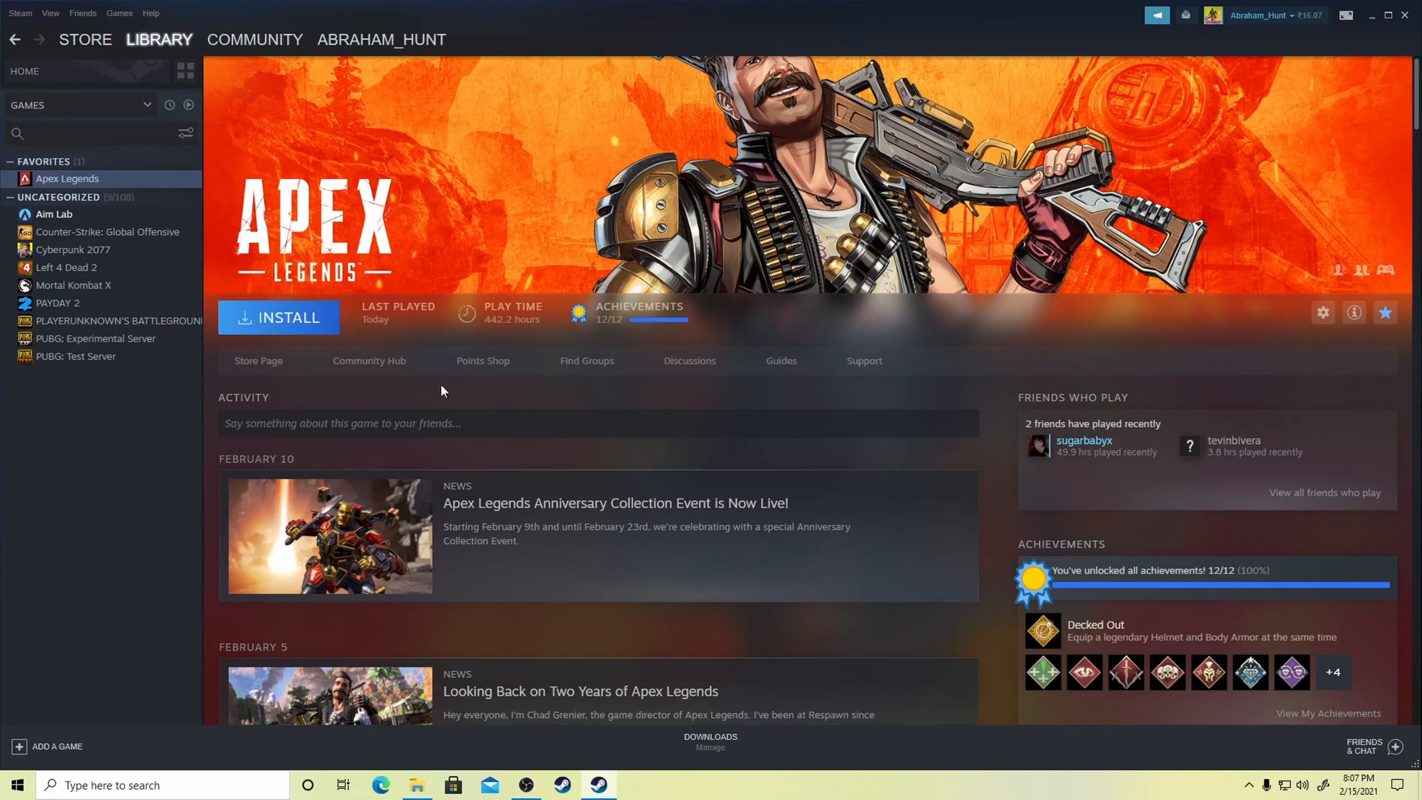
mouse_move(298, 324)
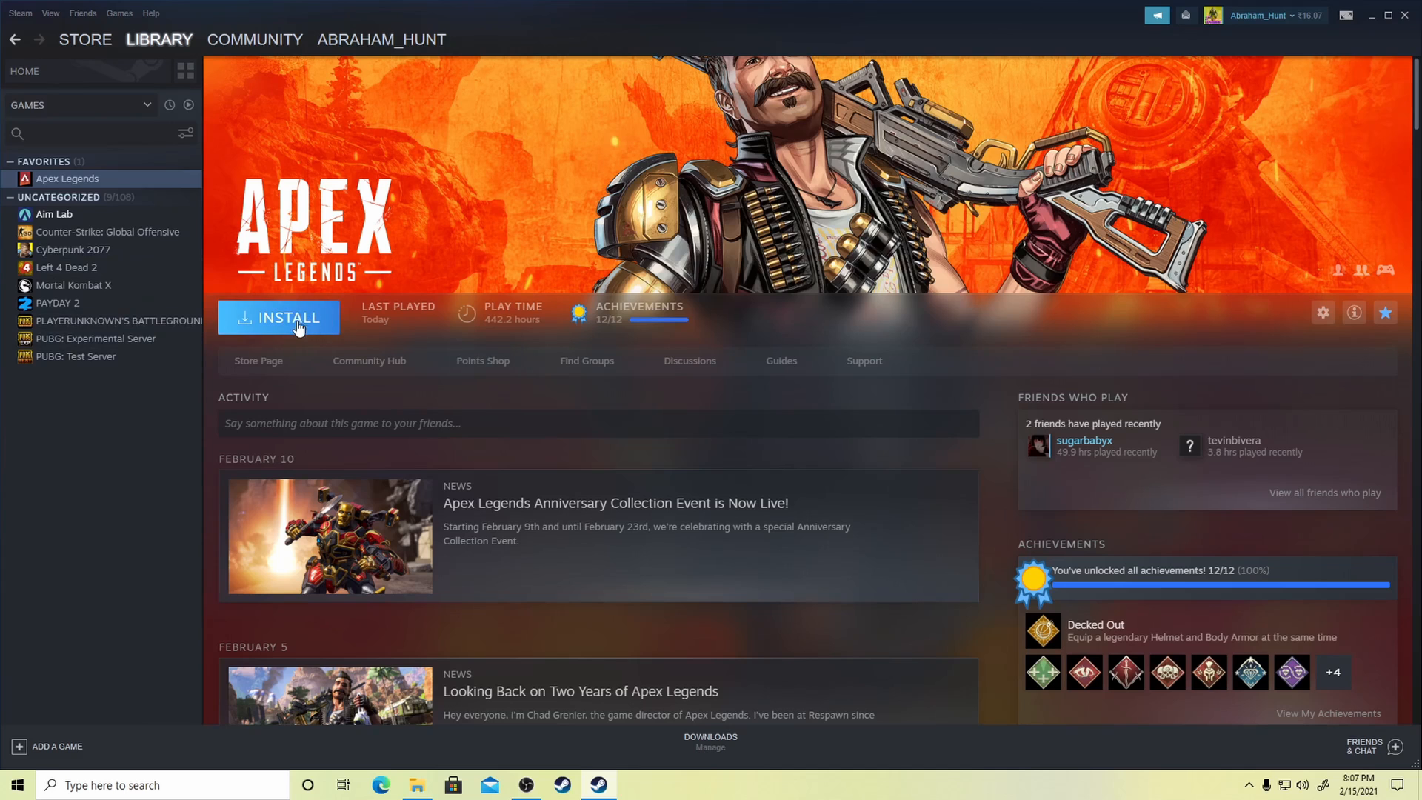
mouse_move(394, 342)
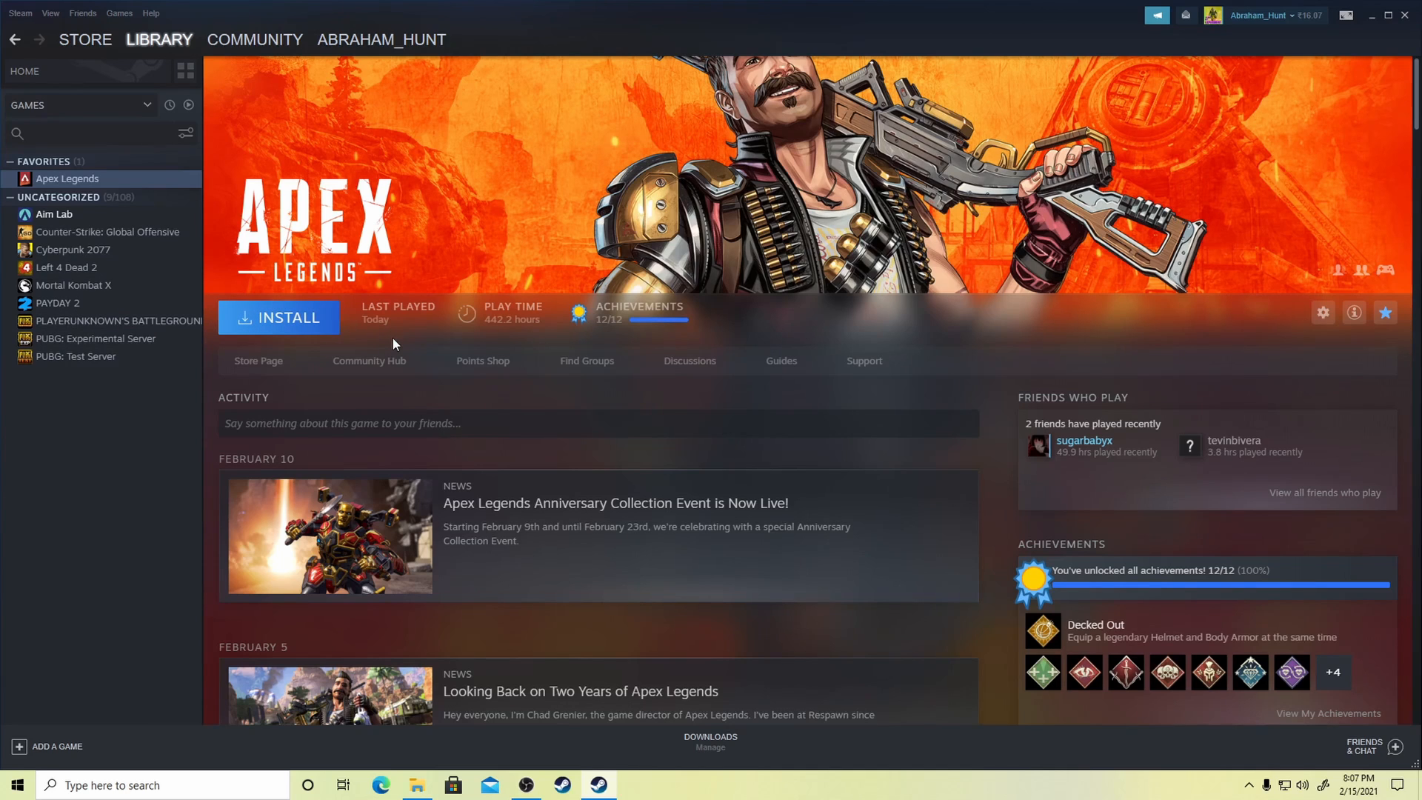
mouse_move(427, 352)
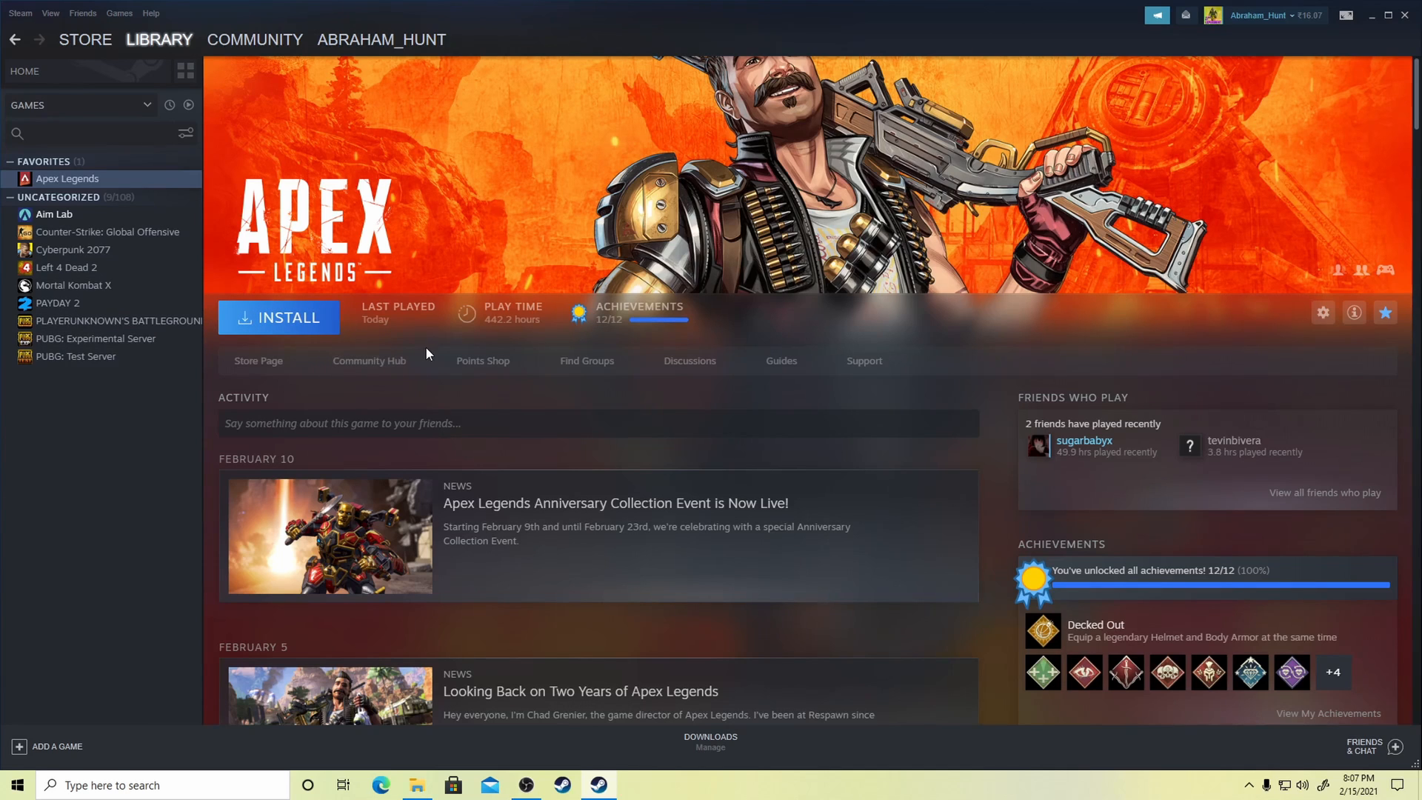
Open the Apex Legends backup folder in D:\Games to list its game files
click(416, 785)
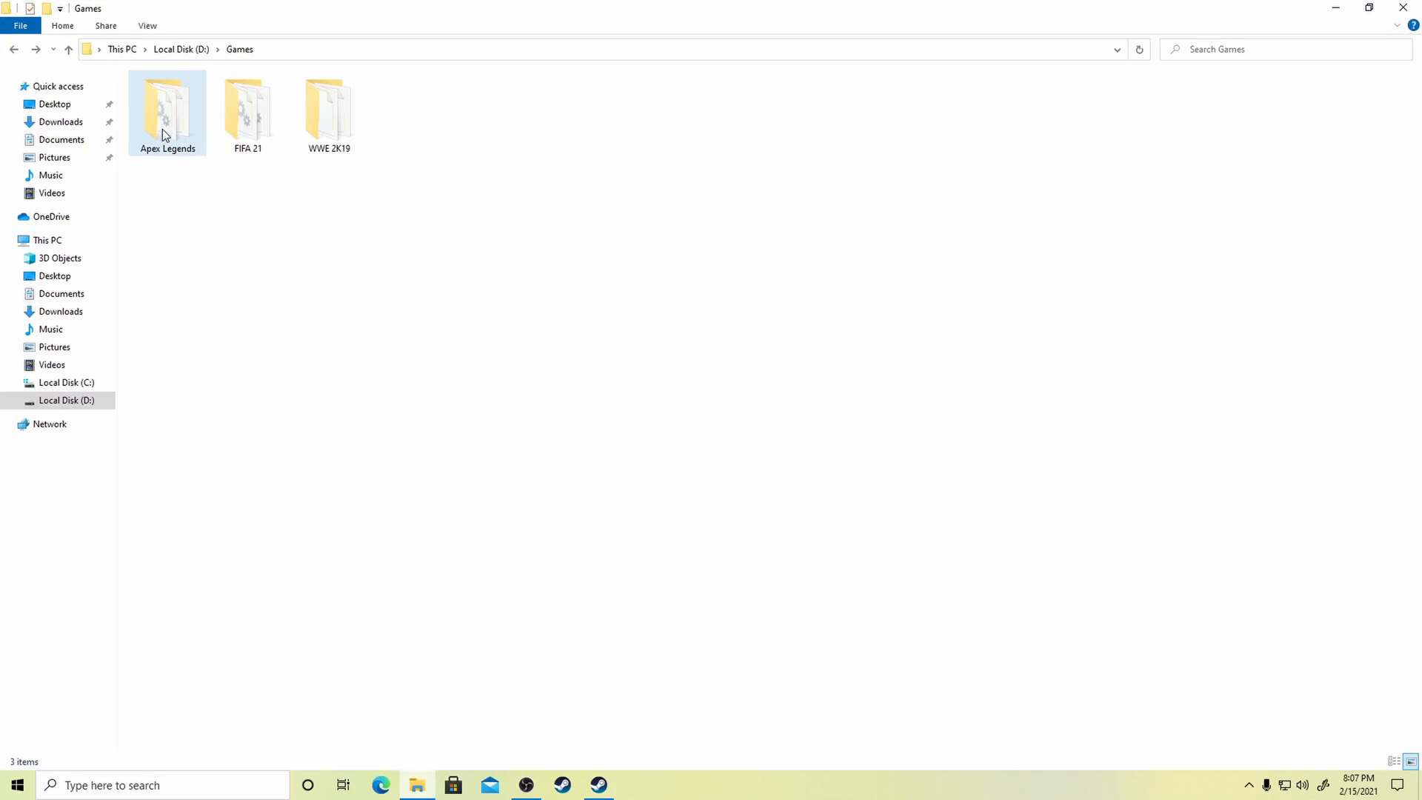
double_click(168, 108)
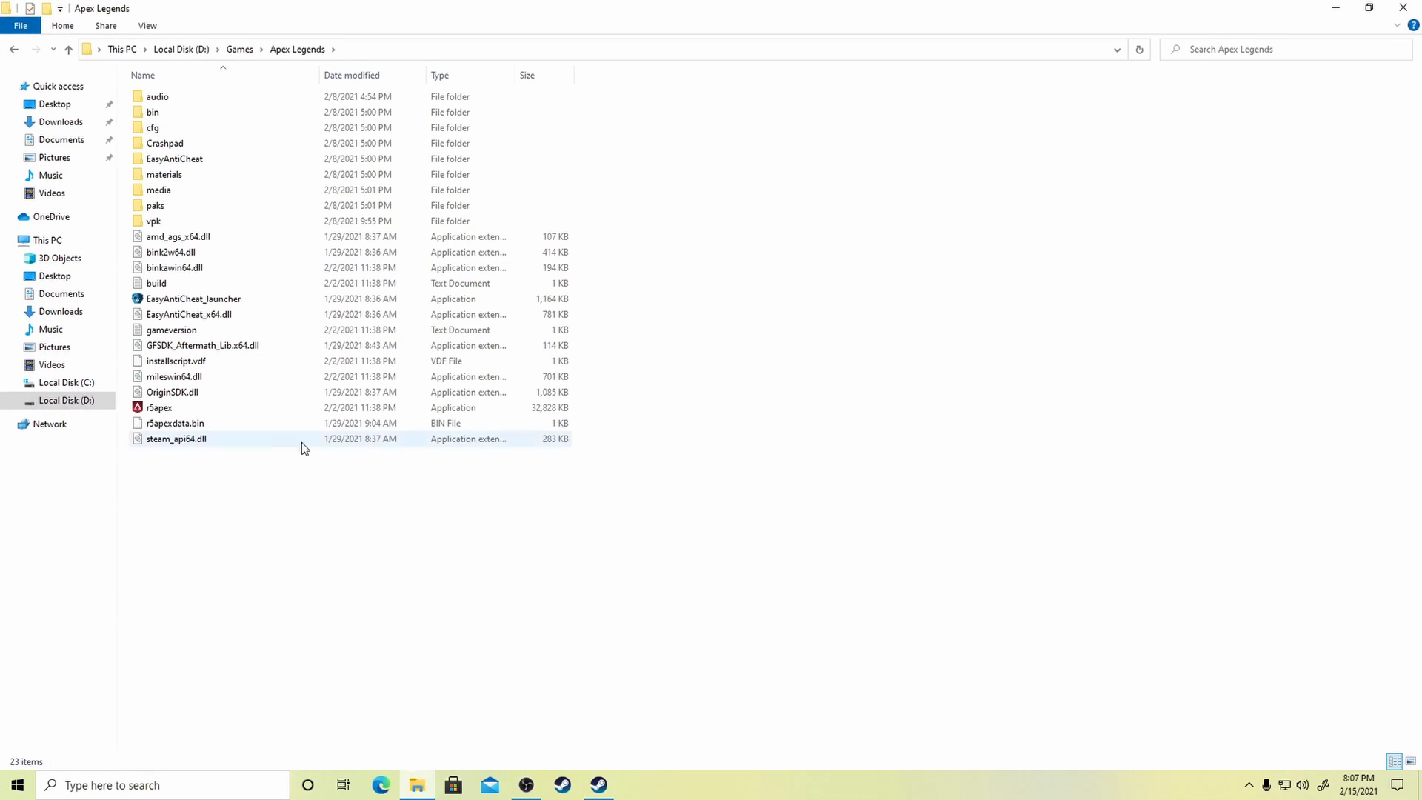
click(317, 490)
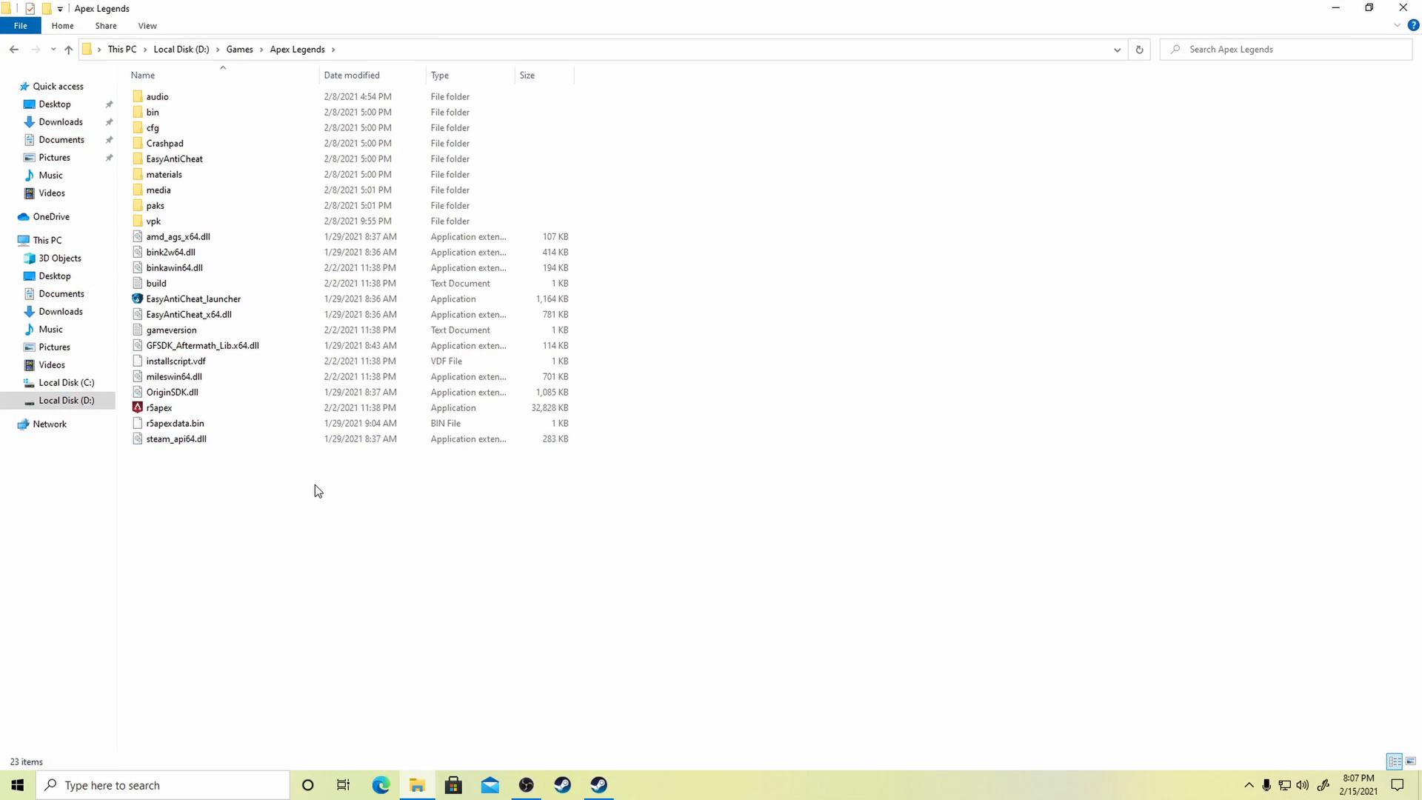
Queue Apex Legends for installation under D:\SteamLibrary (0 B of 32.42 GB)
click(597, 785)
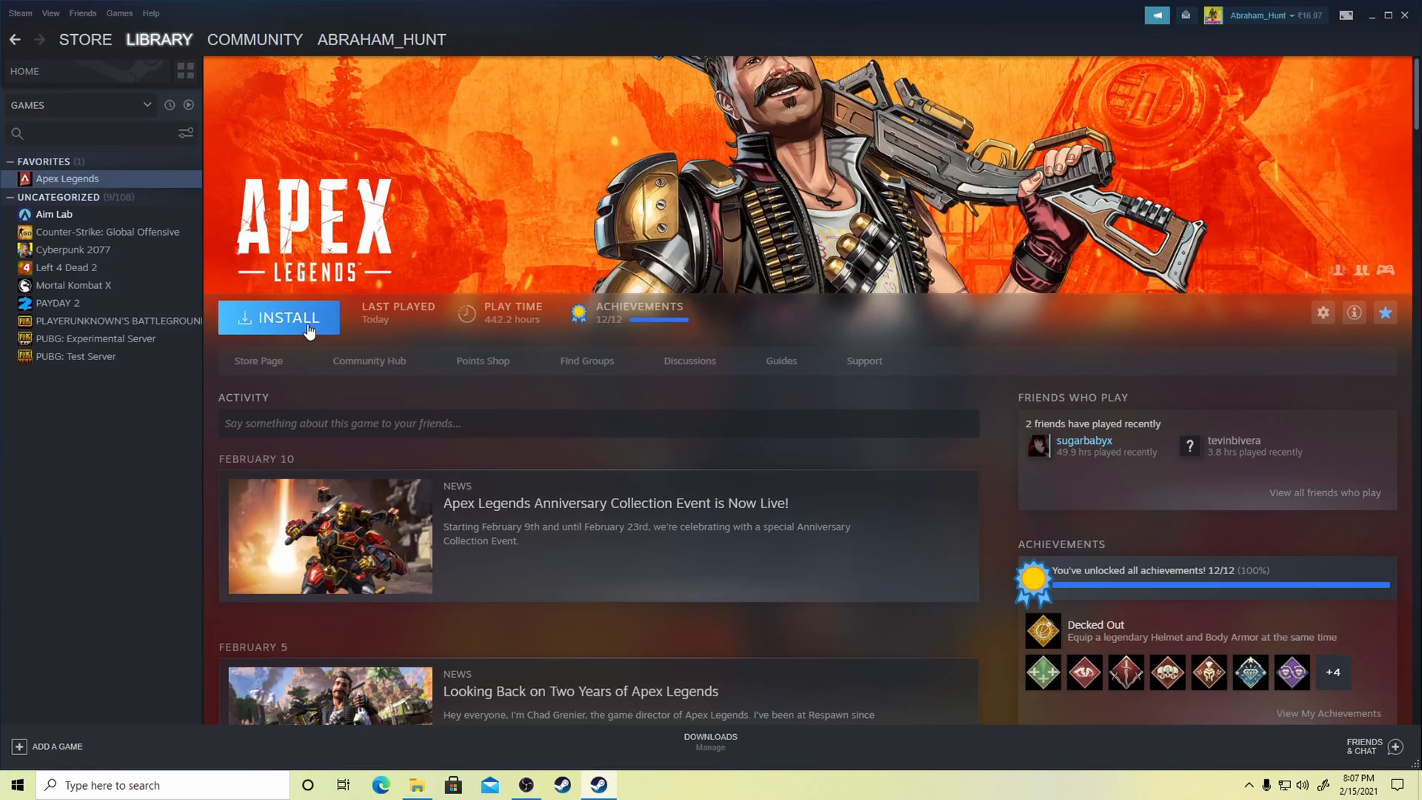
click(279, 317)
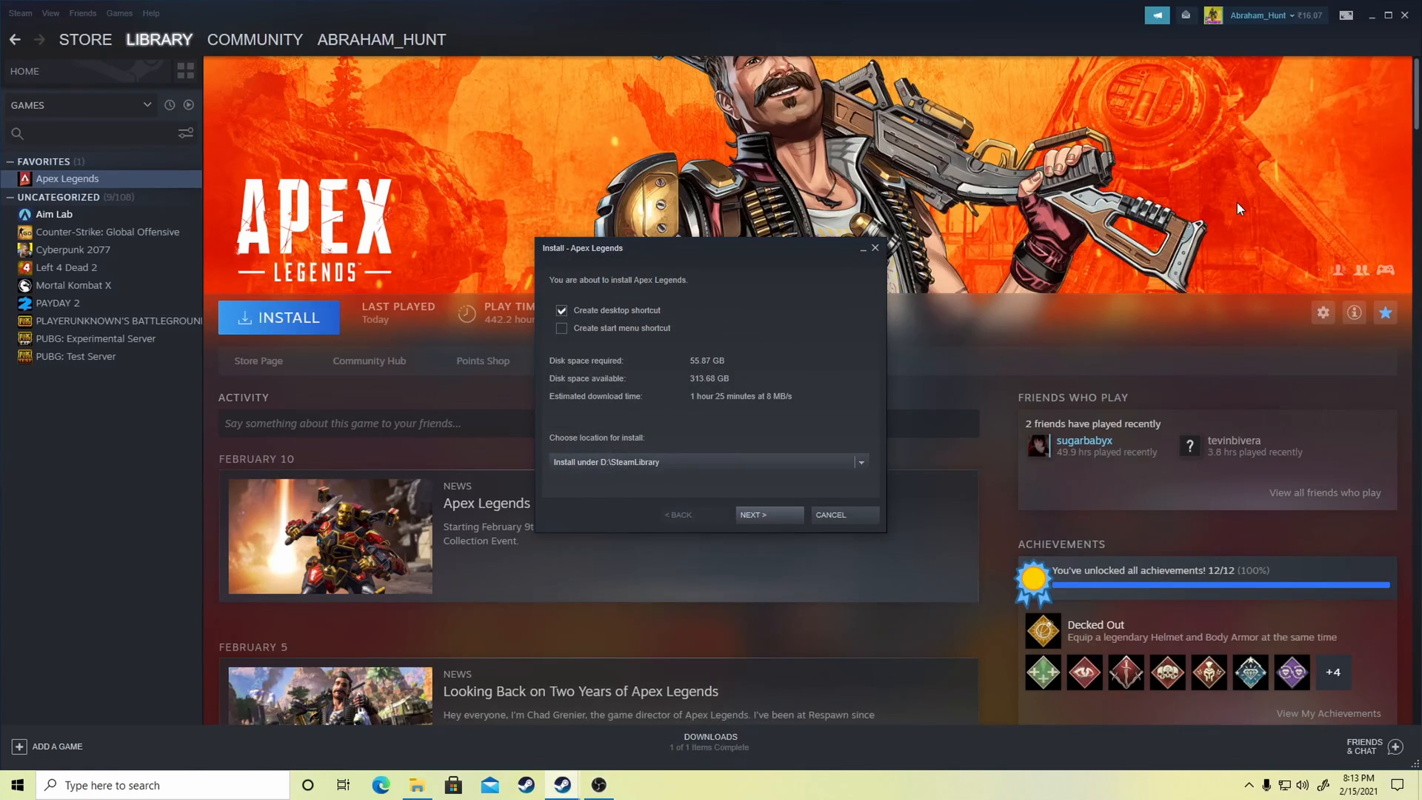
click(859, 462)
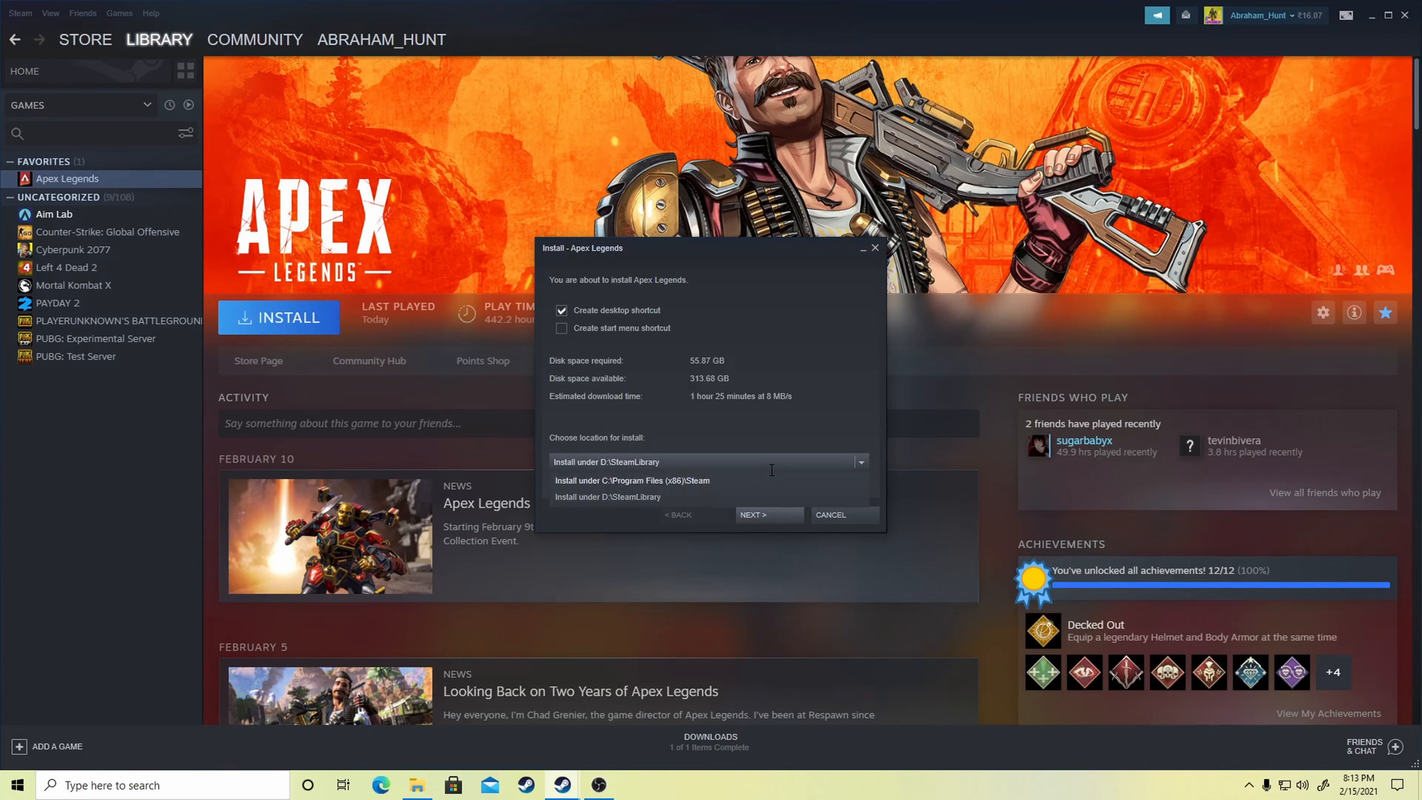
click(765, 514)
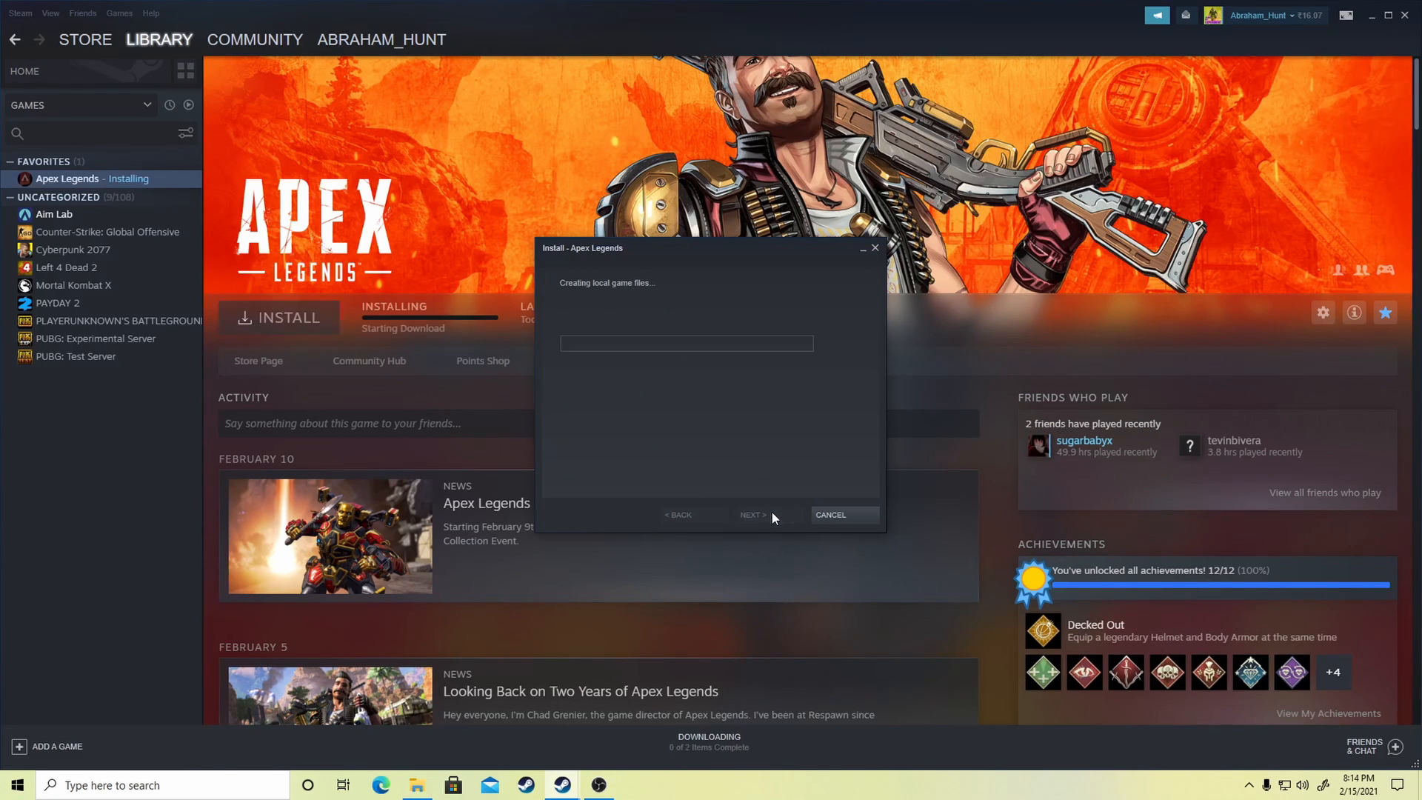
click(749, 513)
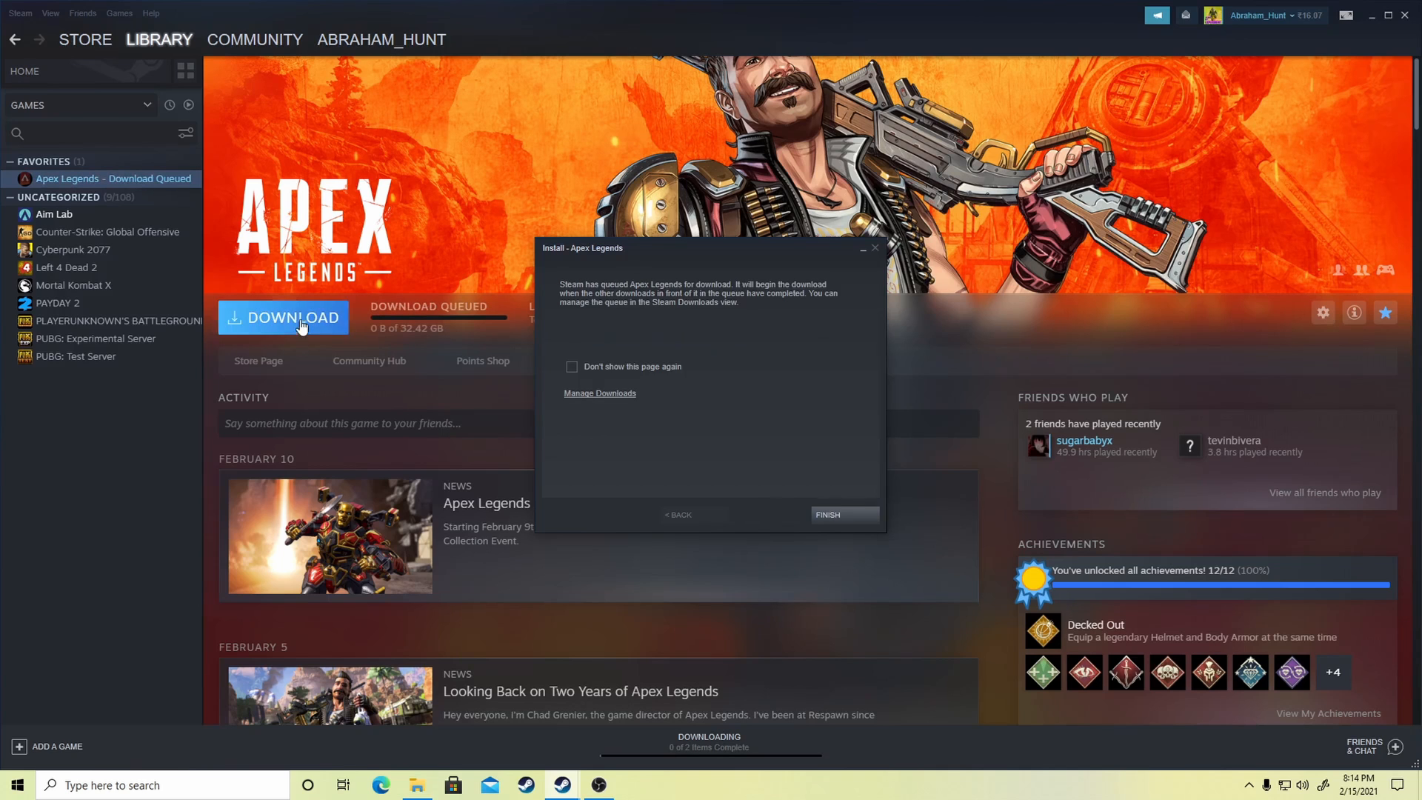
click(841, 514)
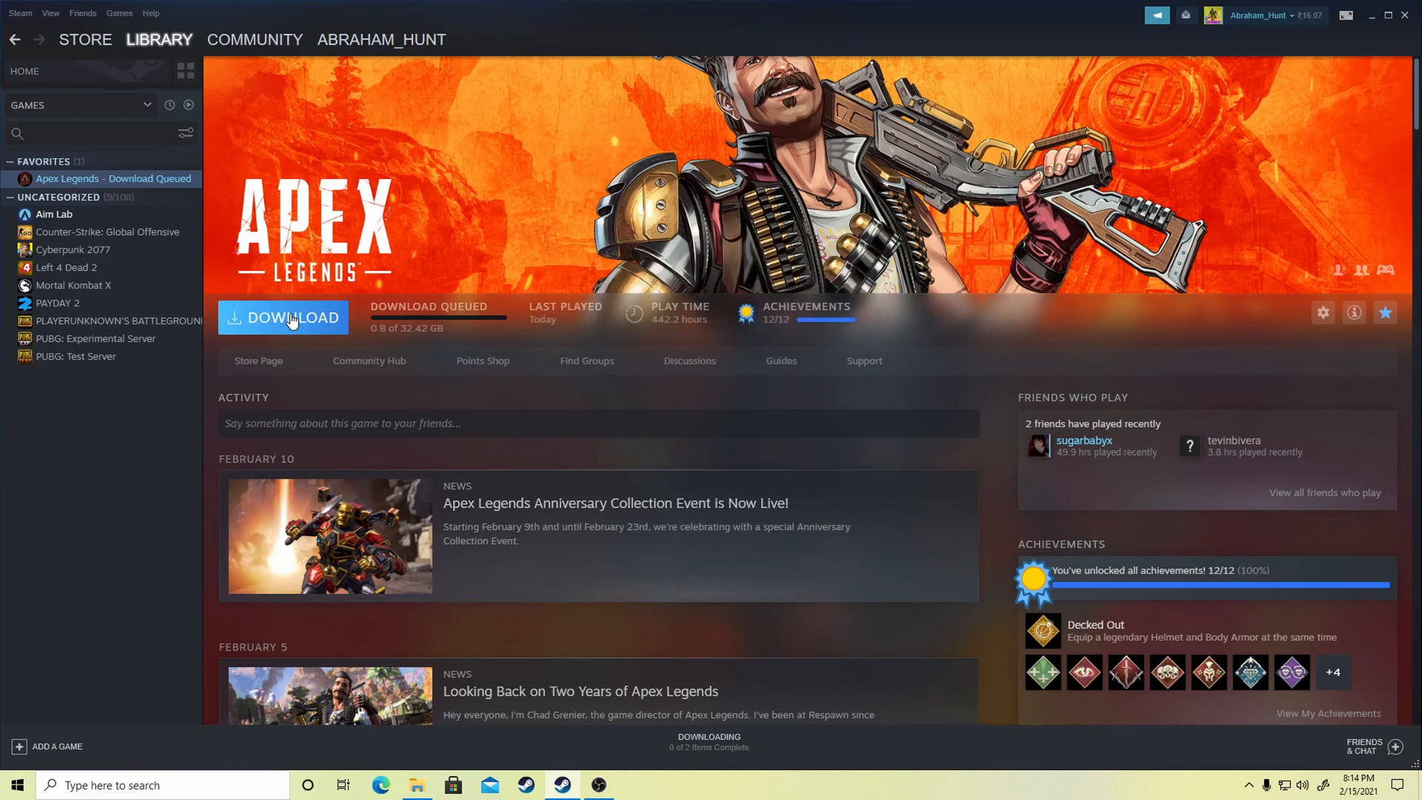
Pause the Apex Legends download and uninstall the game so Install shows again
click(283, 317)
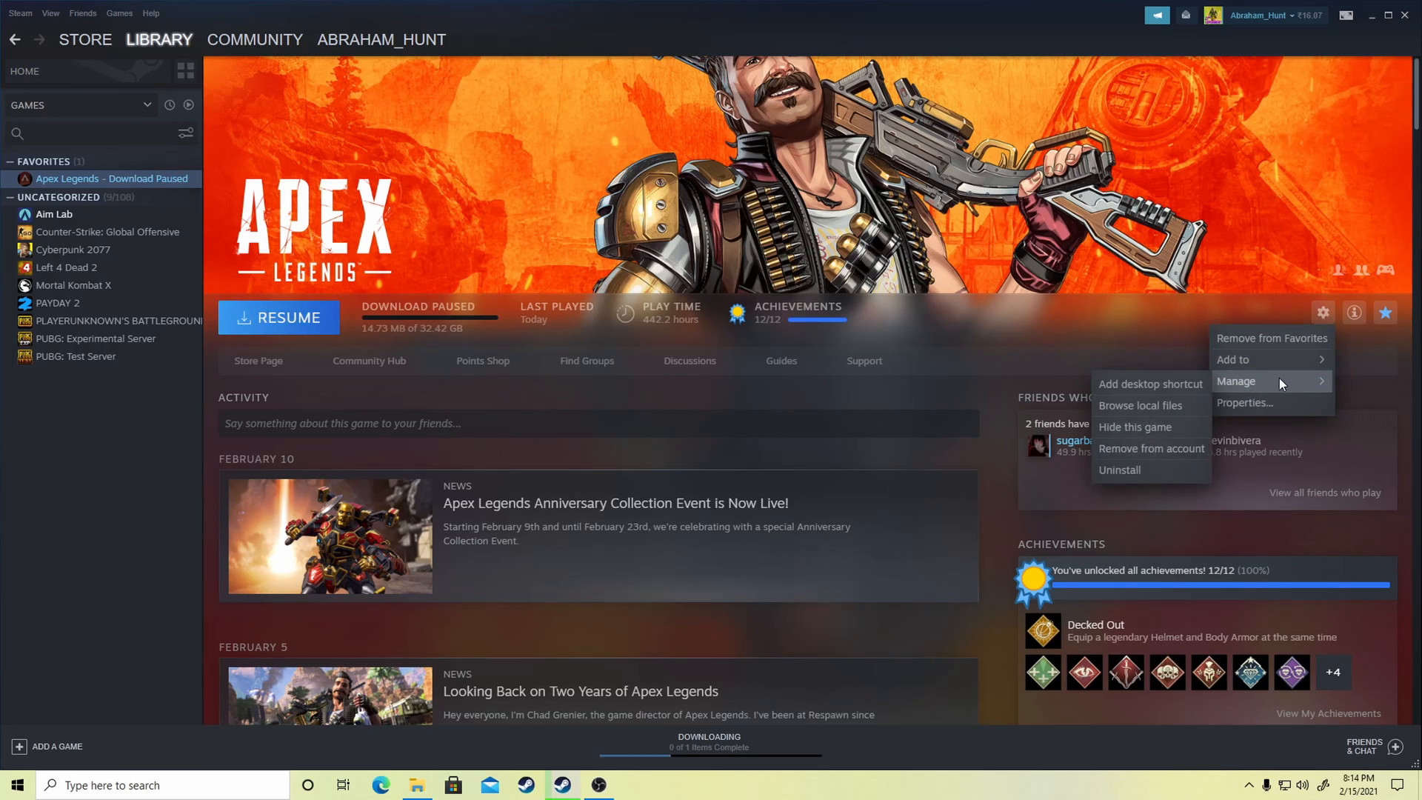
click(1120, 470)
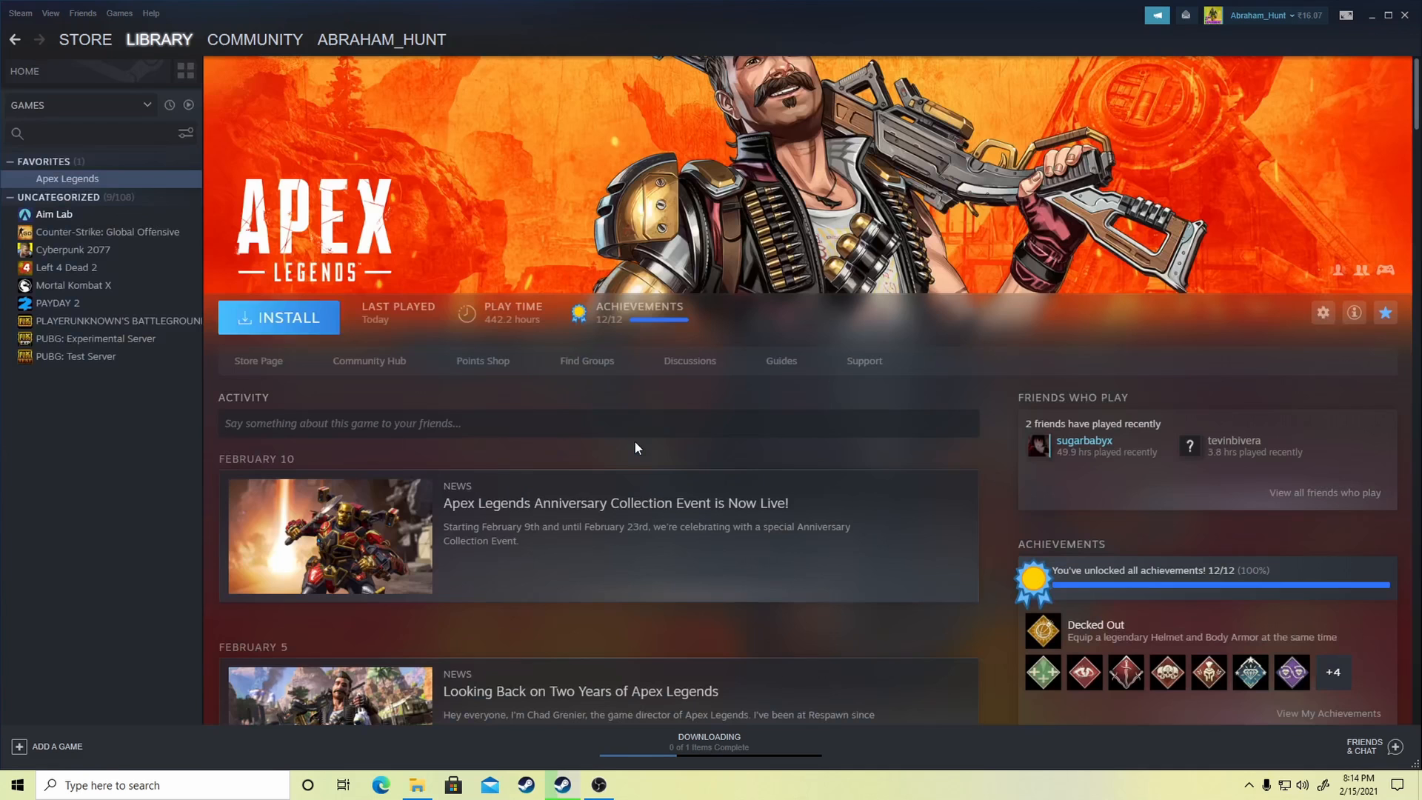
mouse_move(597, 785)
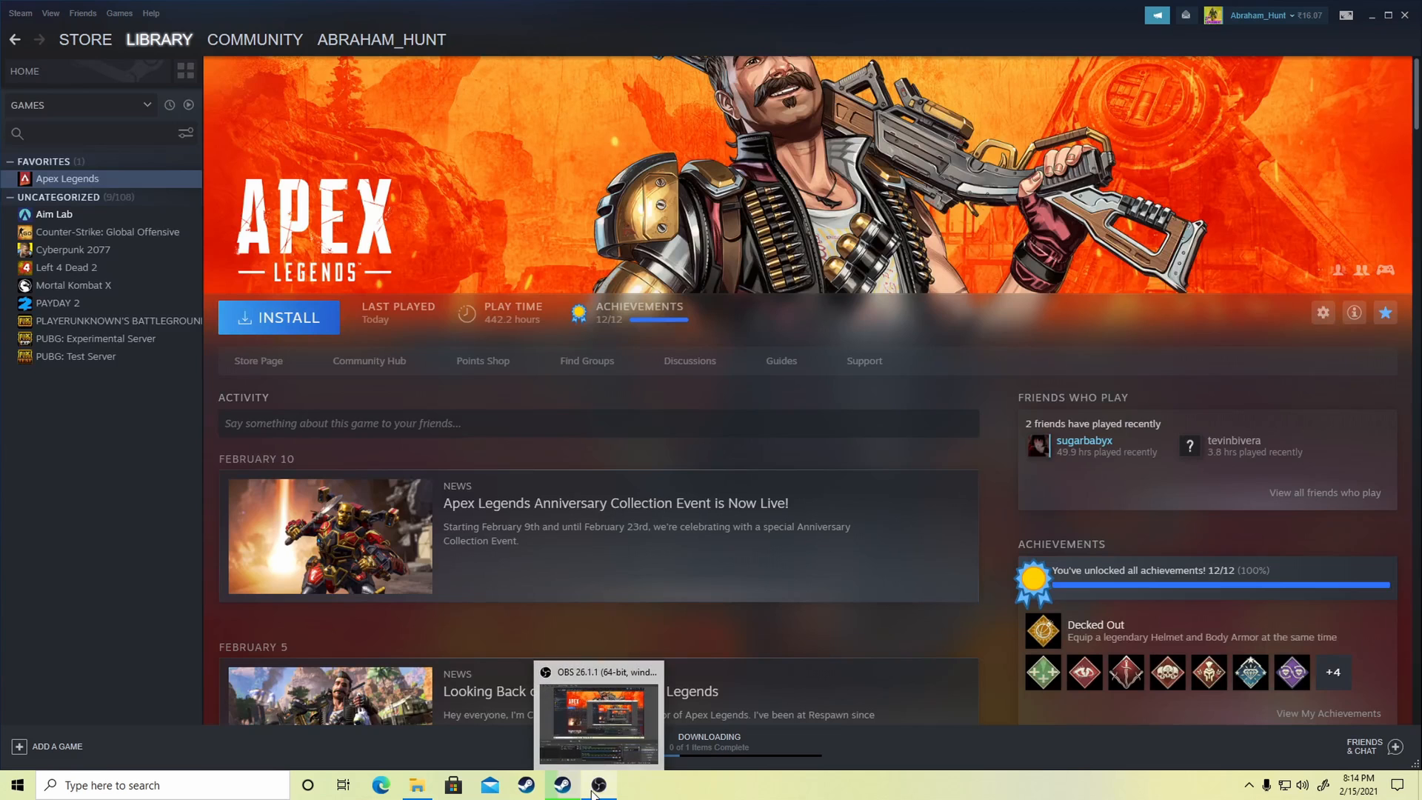
mouse_move(559, 785)
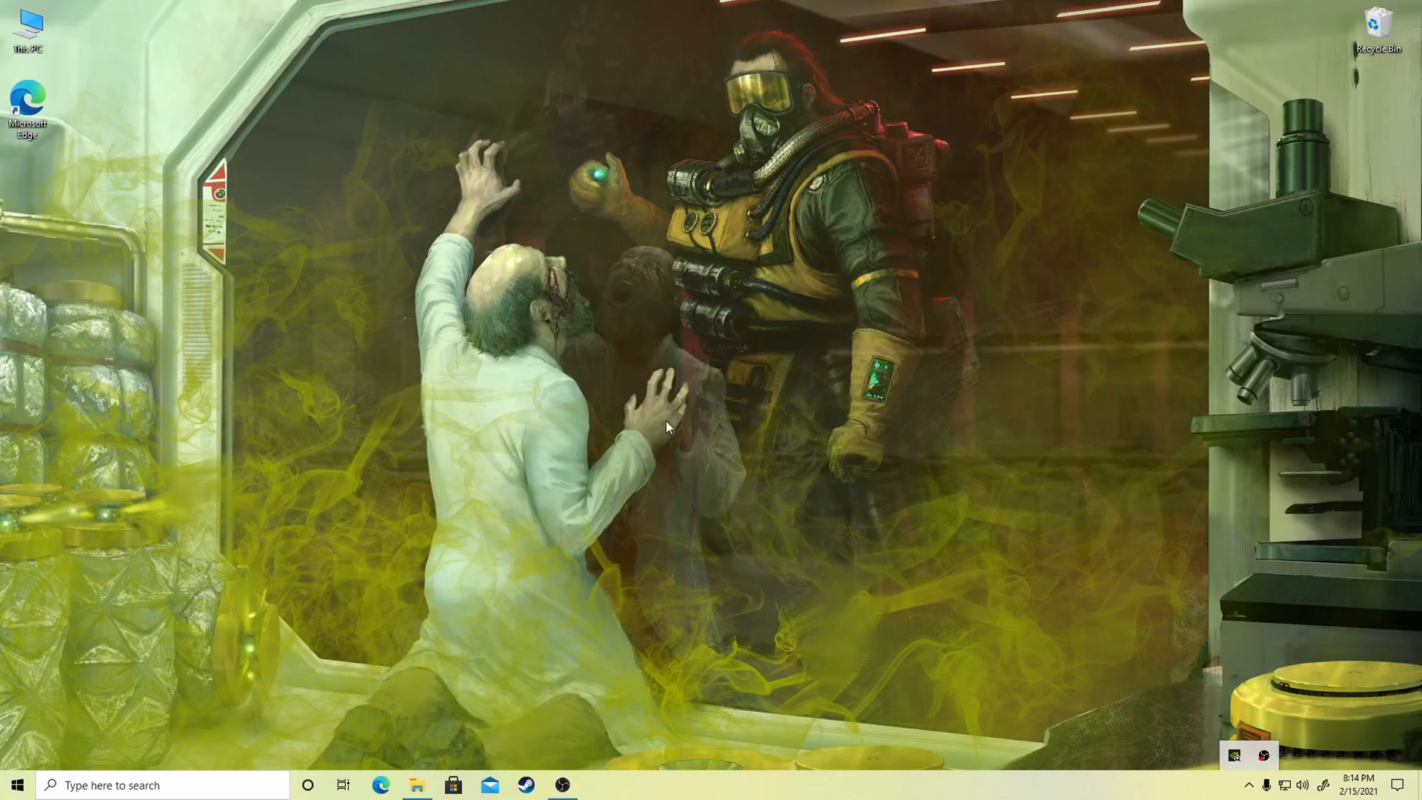
mouse_move(914, 423)
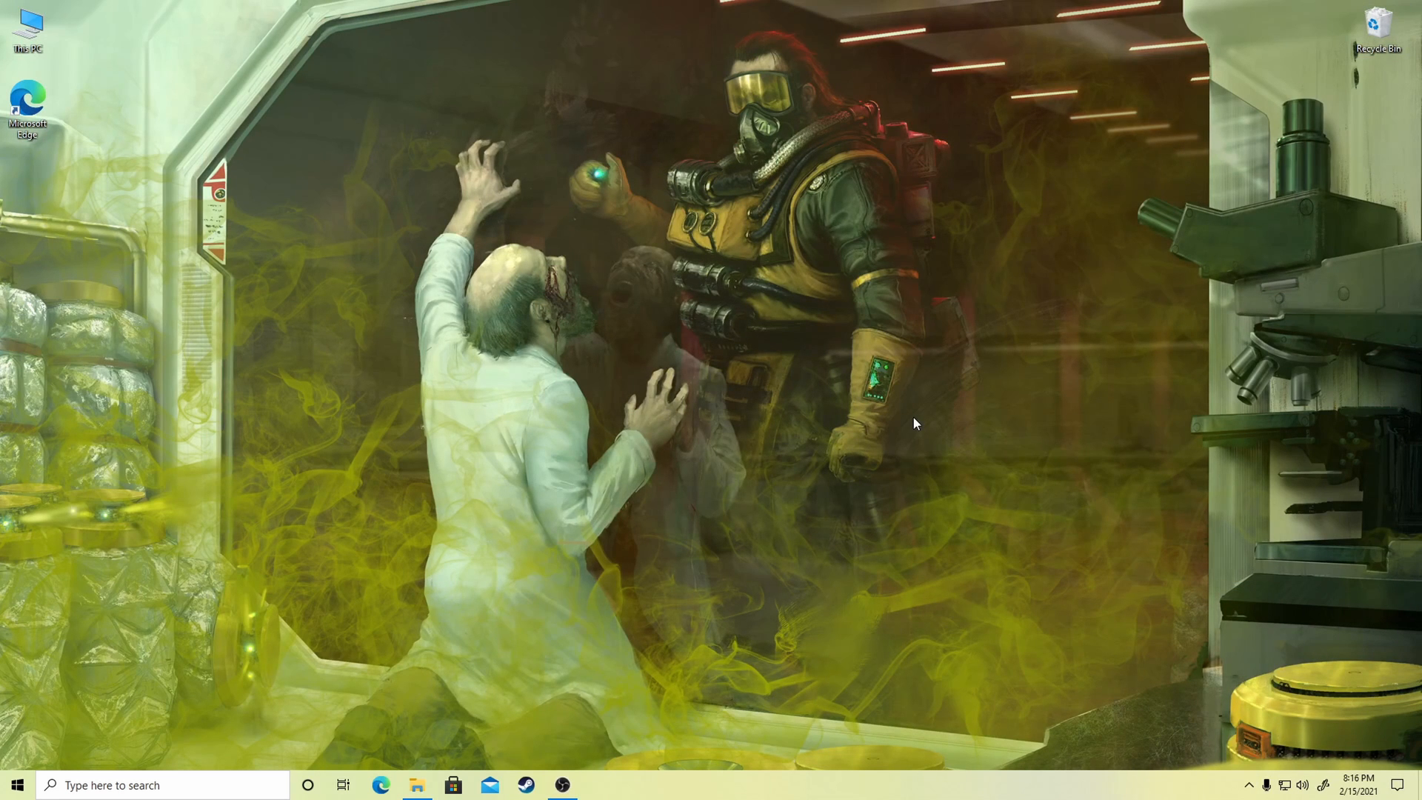
Copy the Apex Legends backup from D:\Games into D:\SteamLibrary\steamapps\common
click(418, 785)
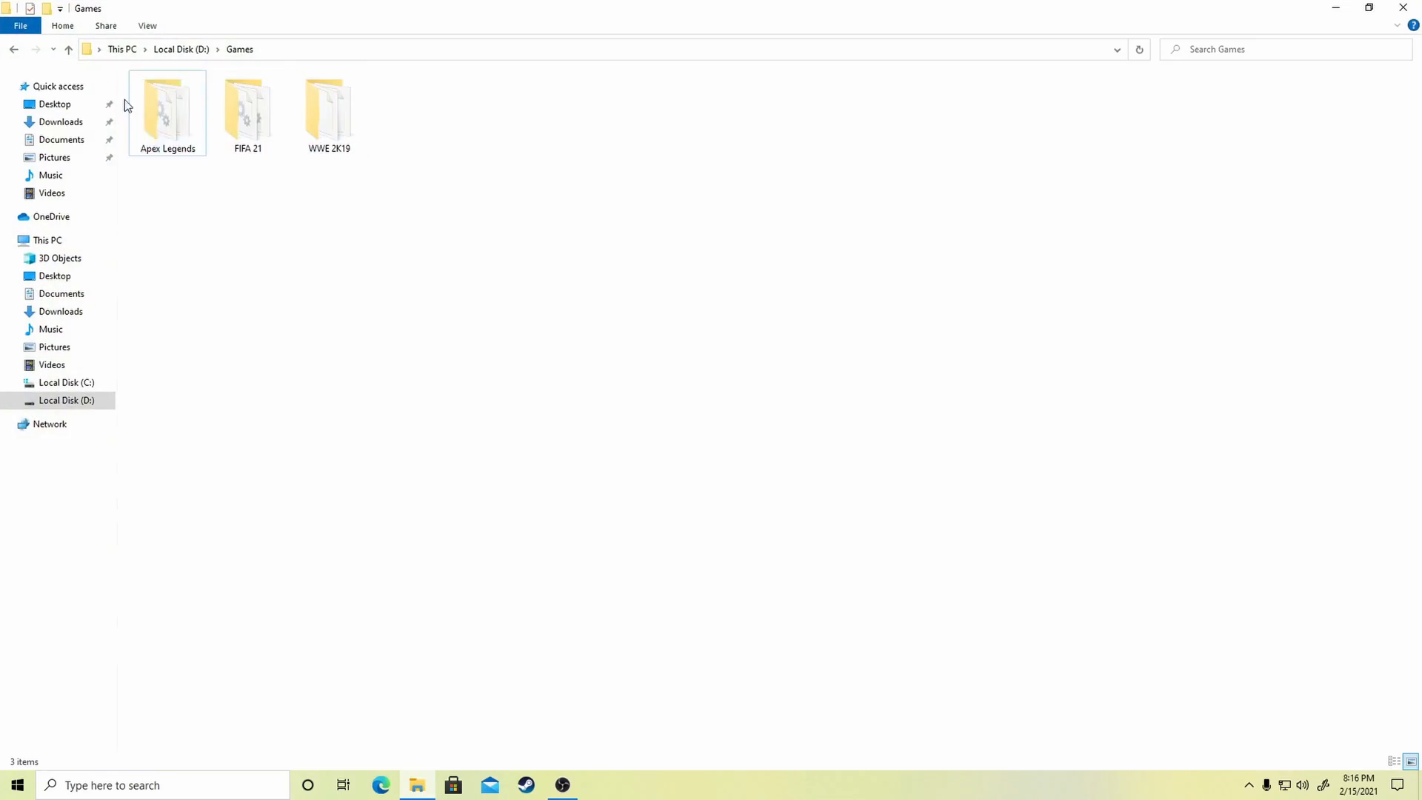
right_click(168, 108)
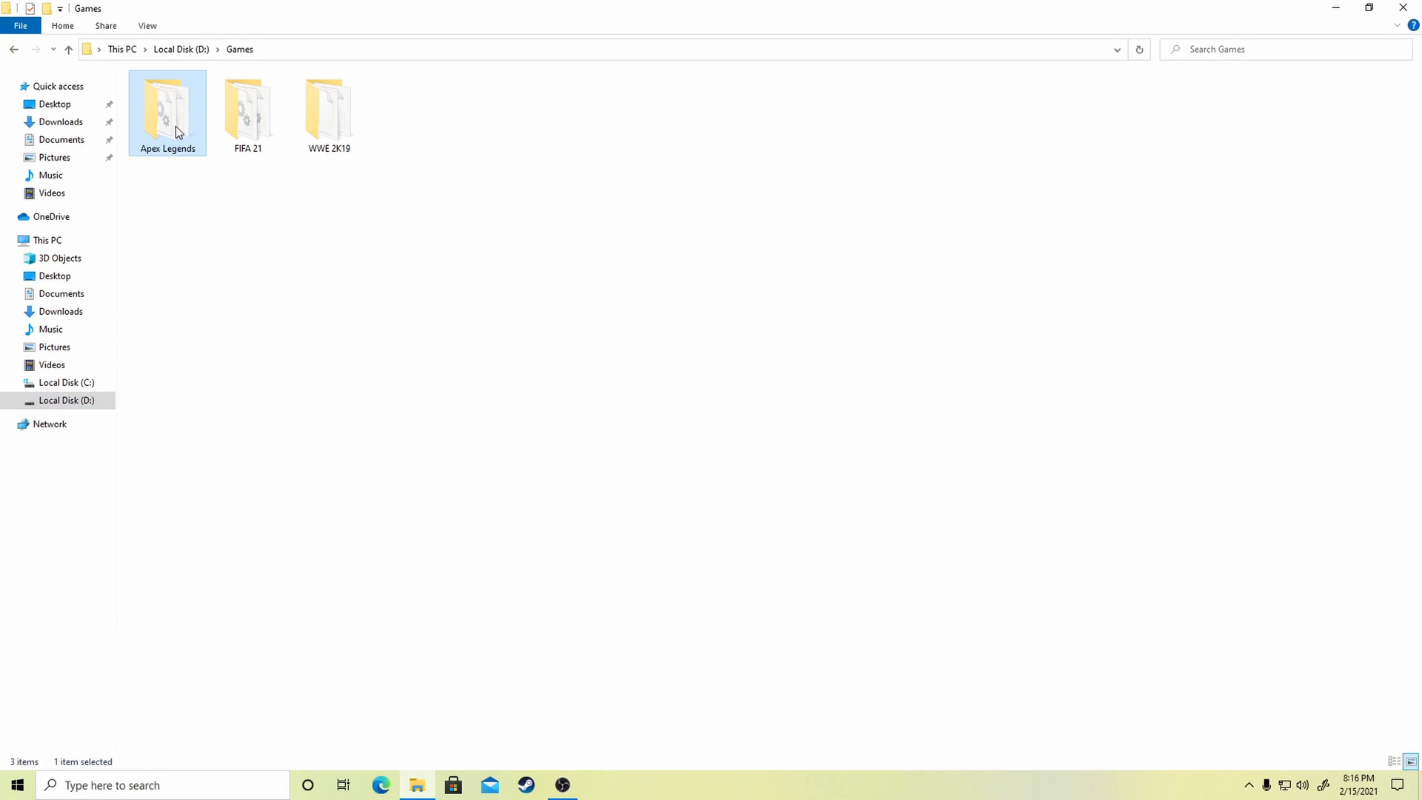
click(67, 49)
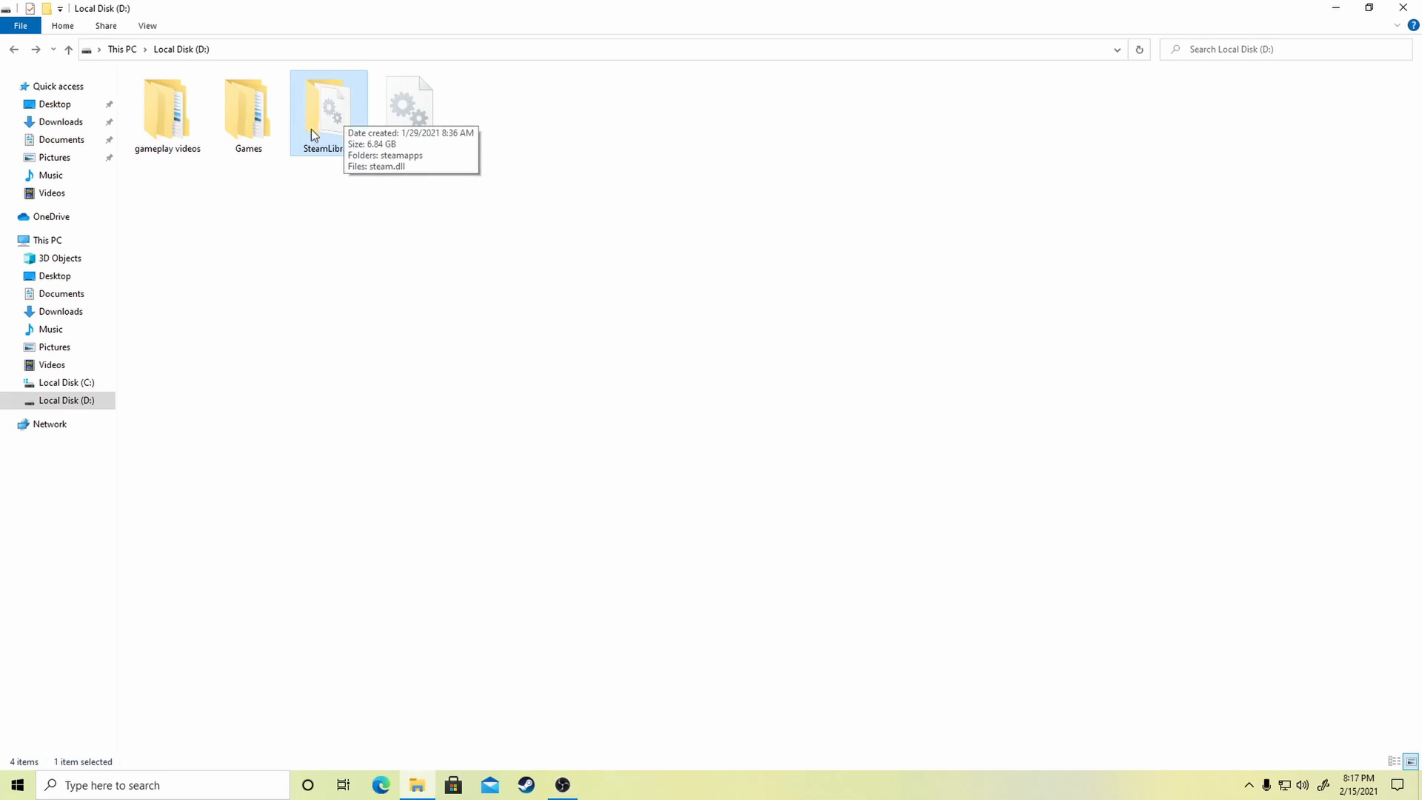
mouse_move(345, 179)
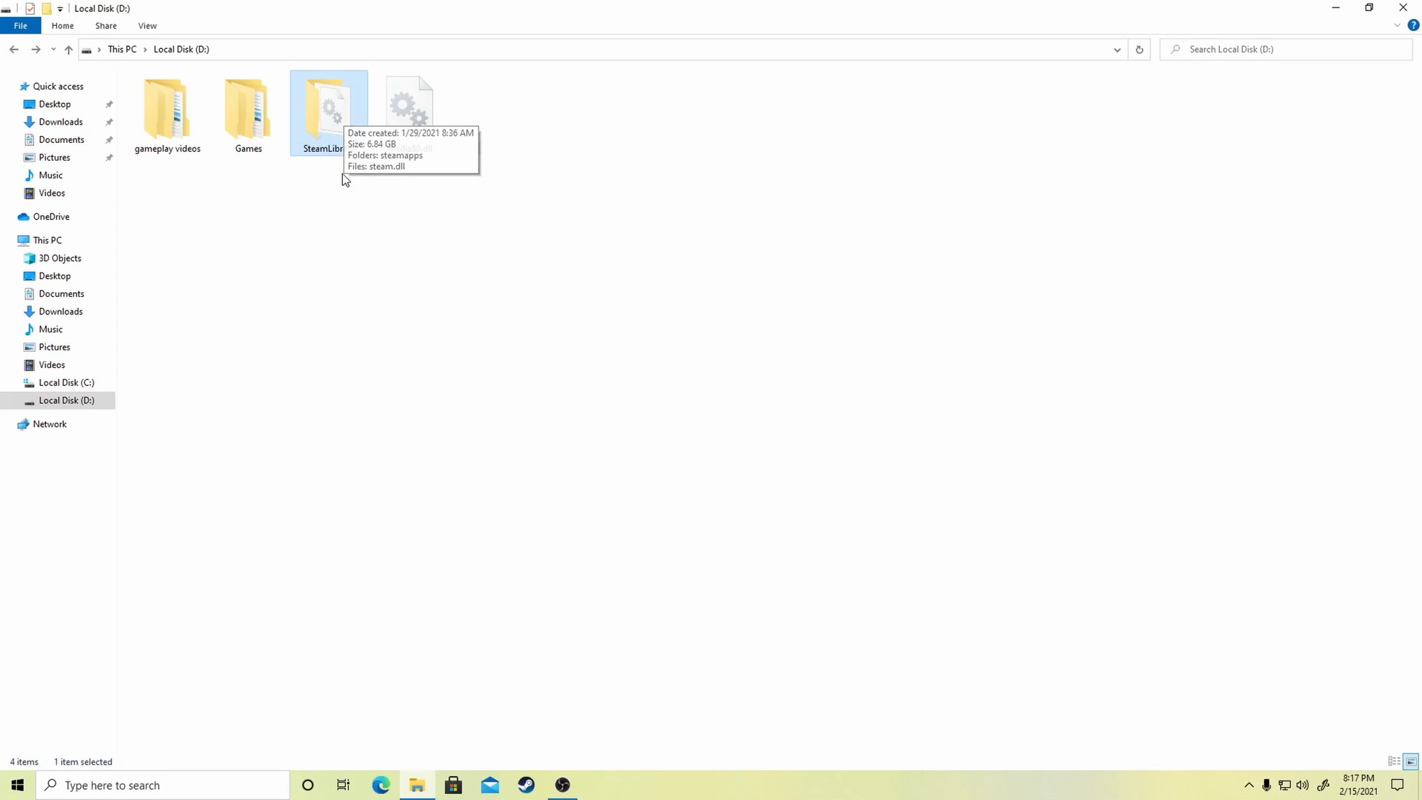
mouse_move(344, 239)
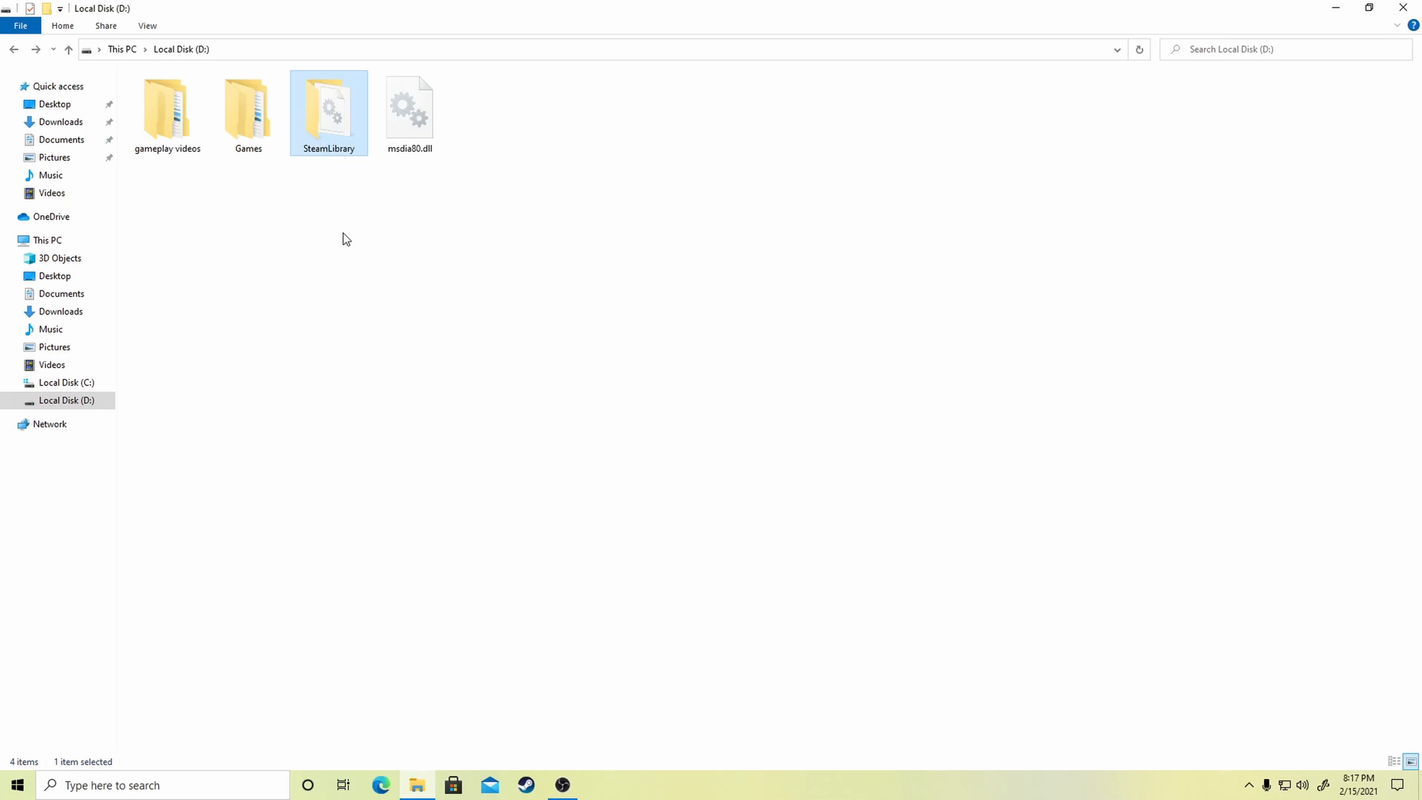
double_click(328, 108)
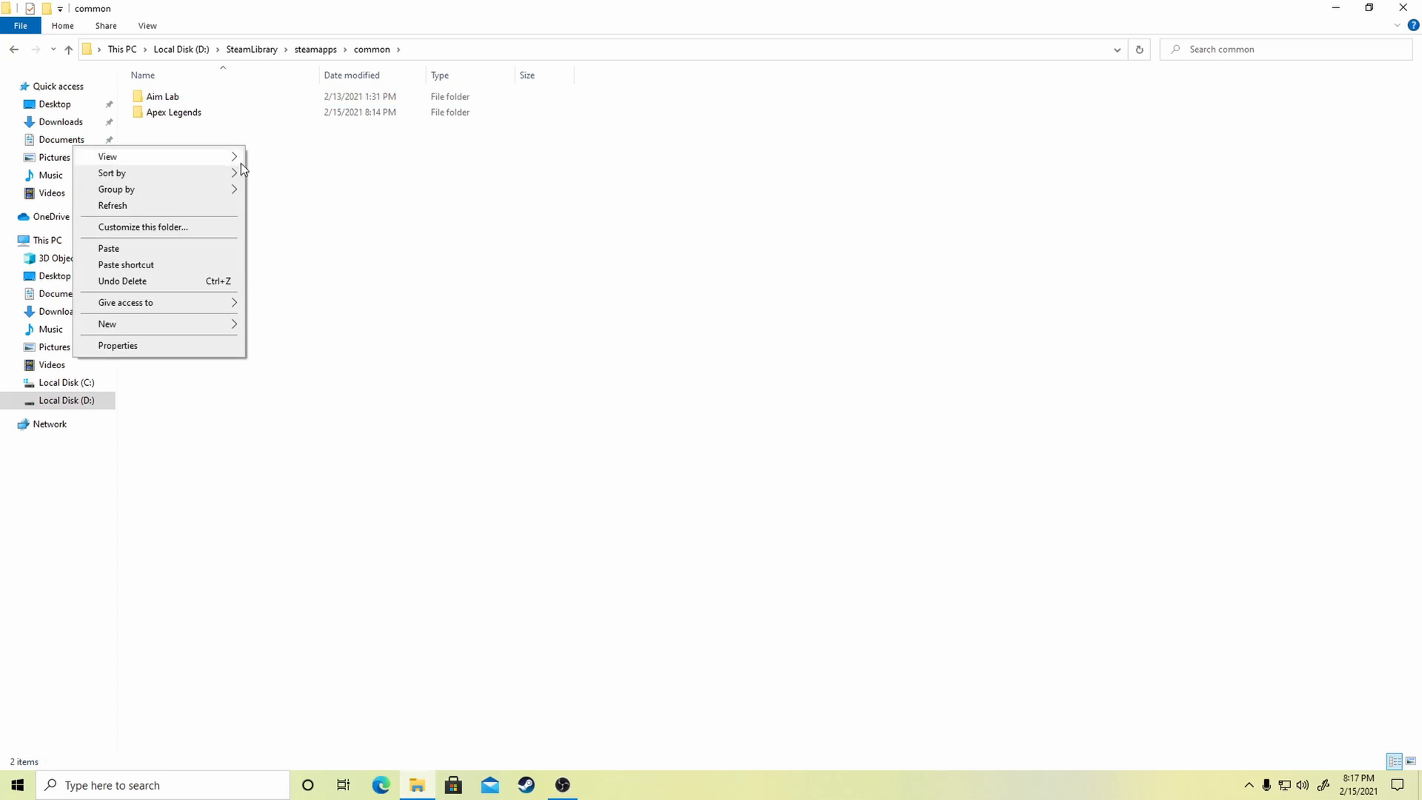
click(141, 248)
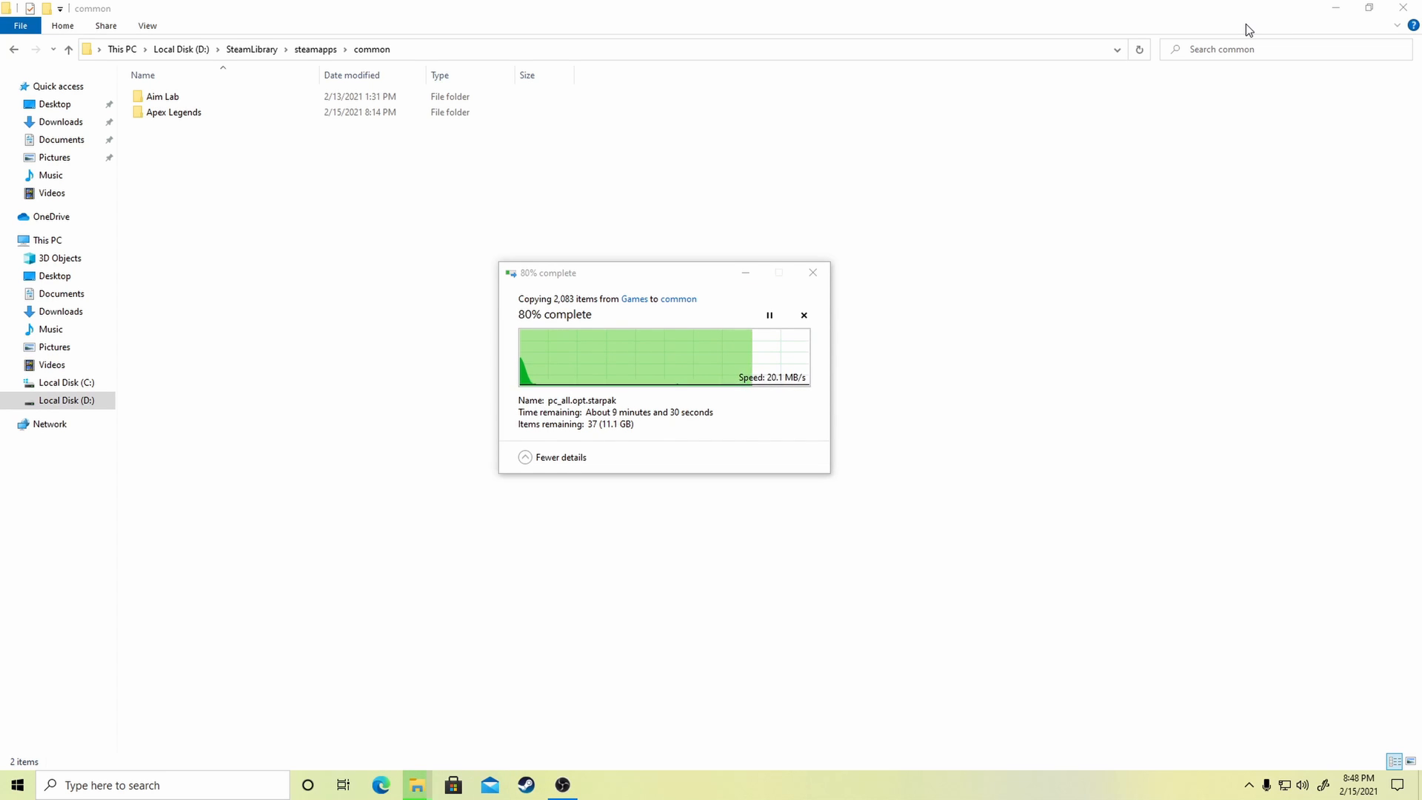
double_click(173, 111)
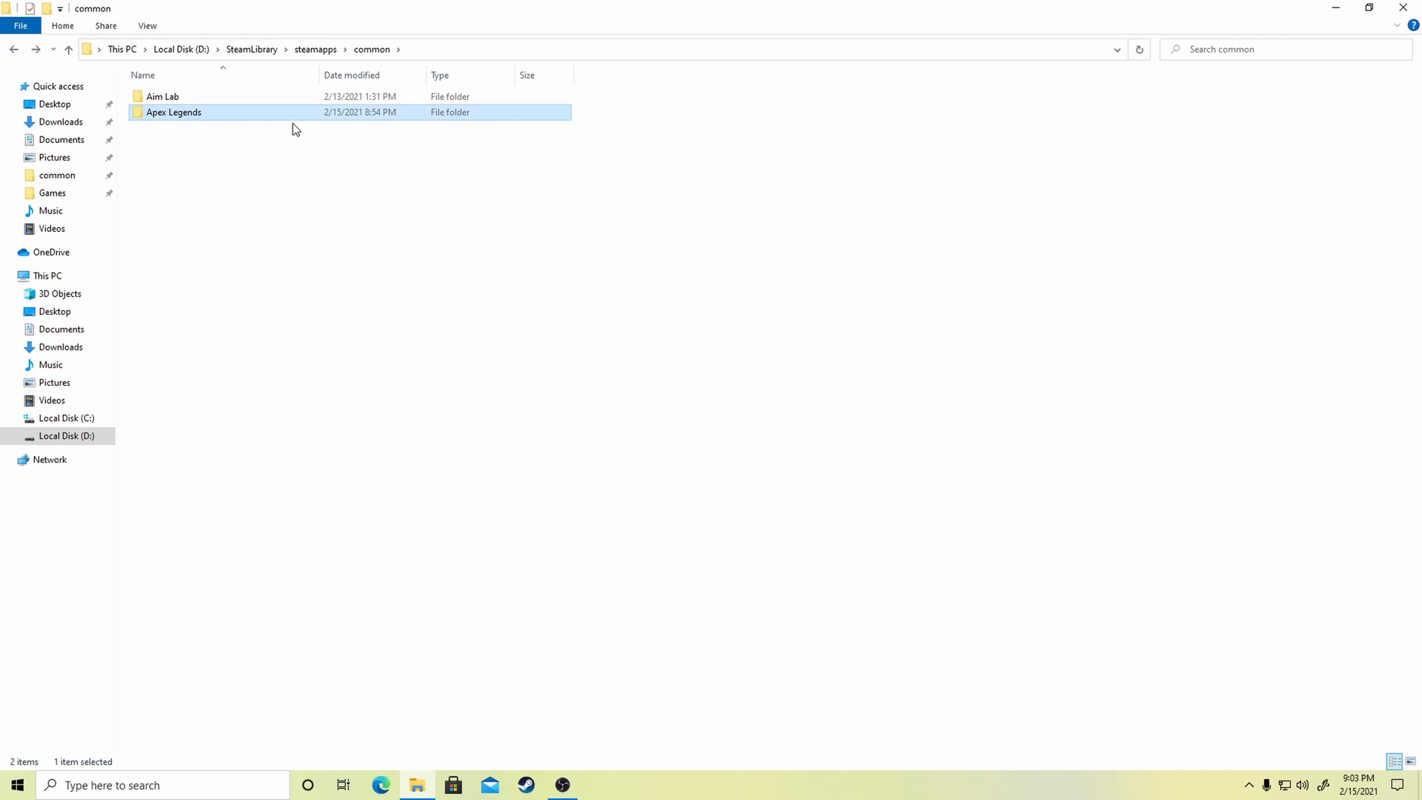
mouse_move(401, 130)
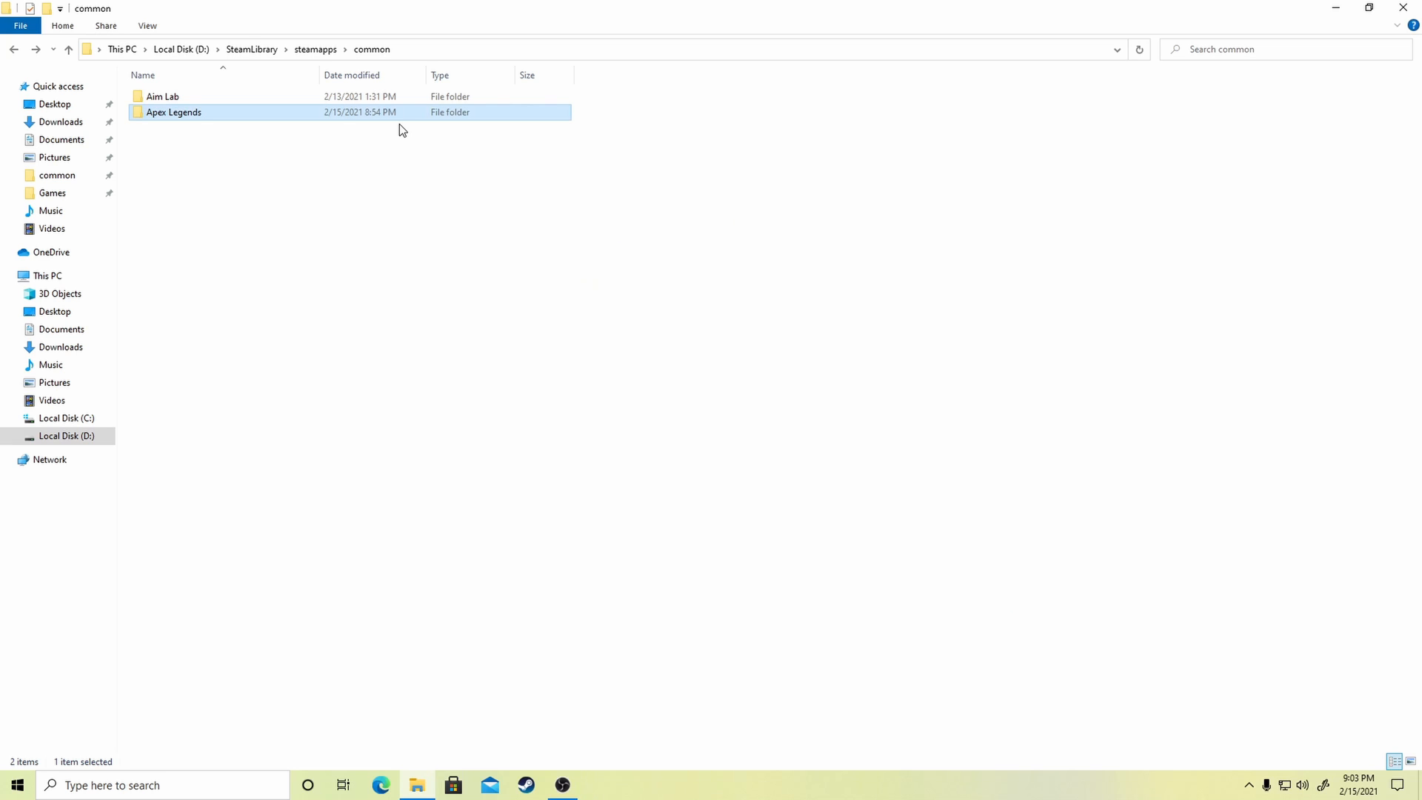
mouse_move(265, 124)
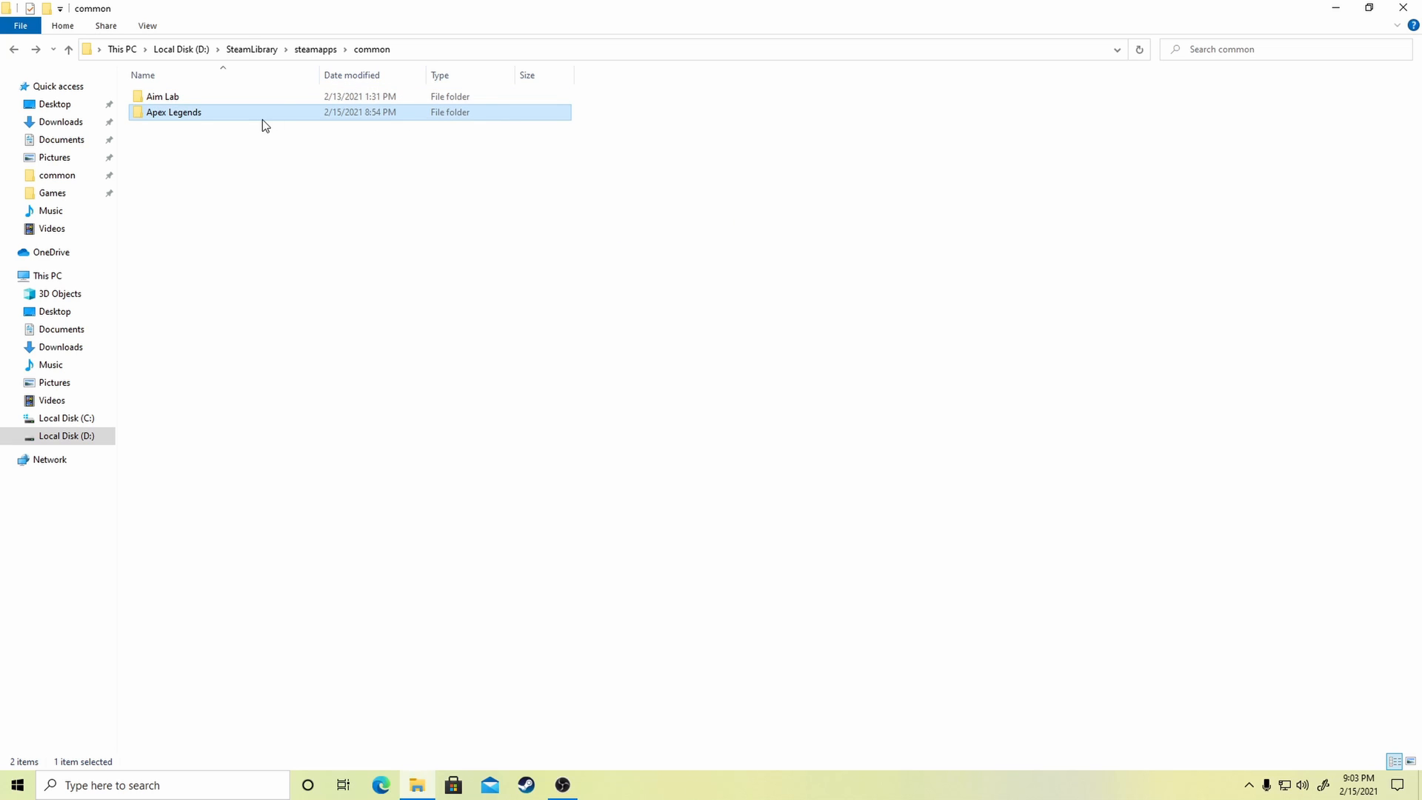
Delete r5apex and EasyAntiCheat_launcher from the copied folder, leaving 21 items, and return to Steam
double_click(173, 111)
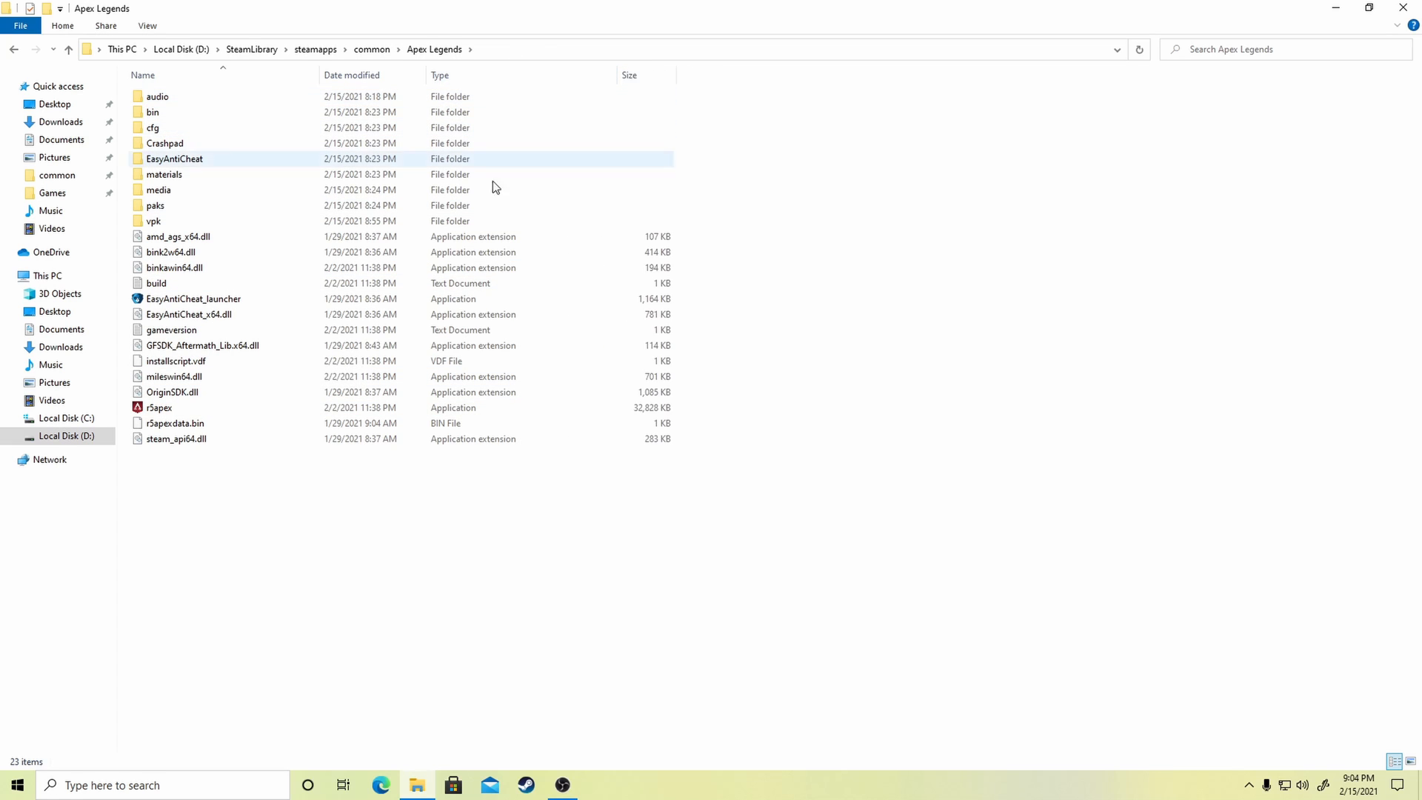
click(159, 407)
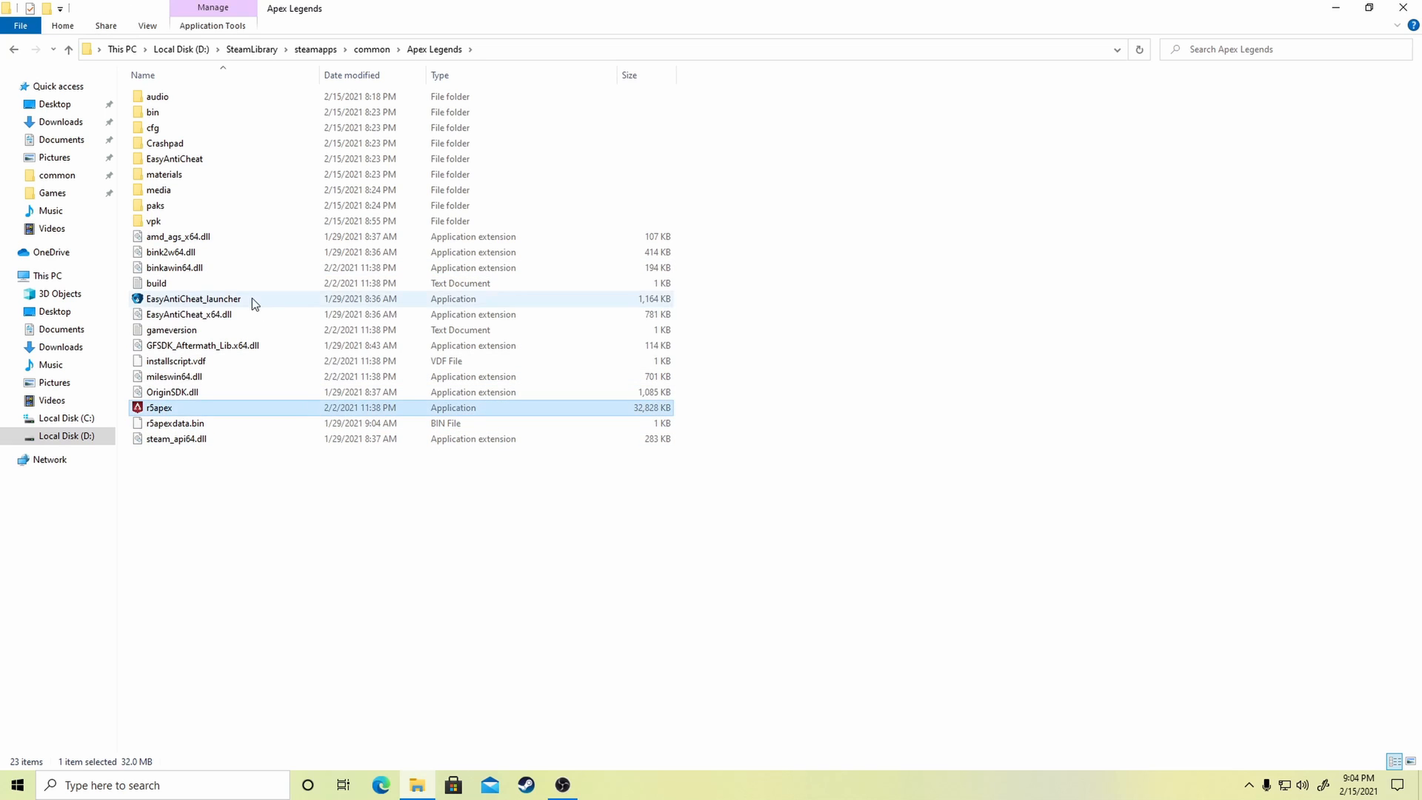
mouse_move(403, 418)
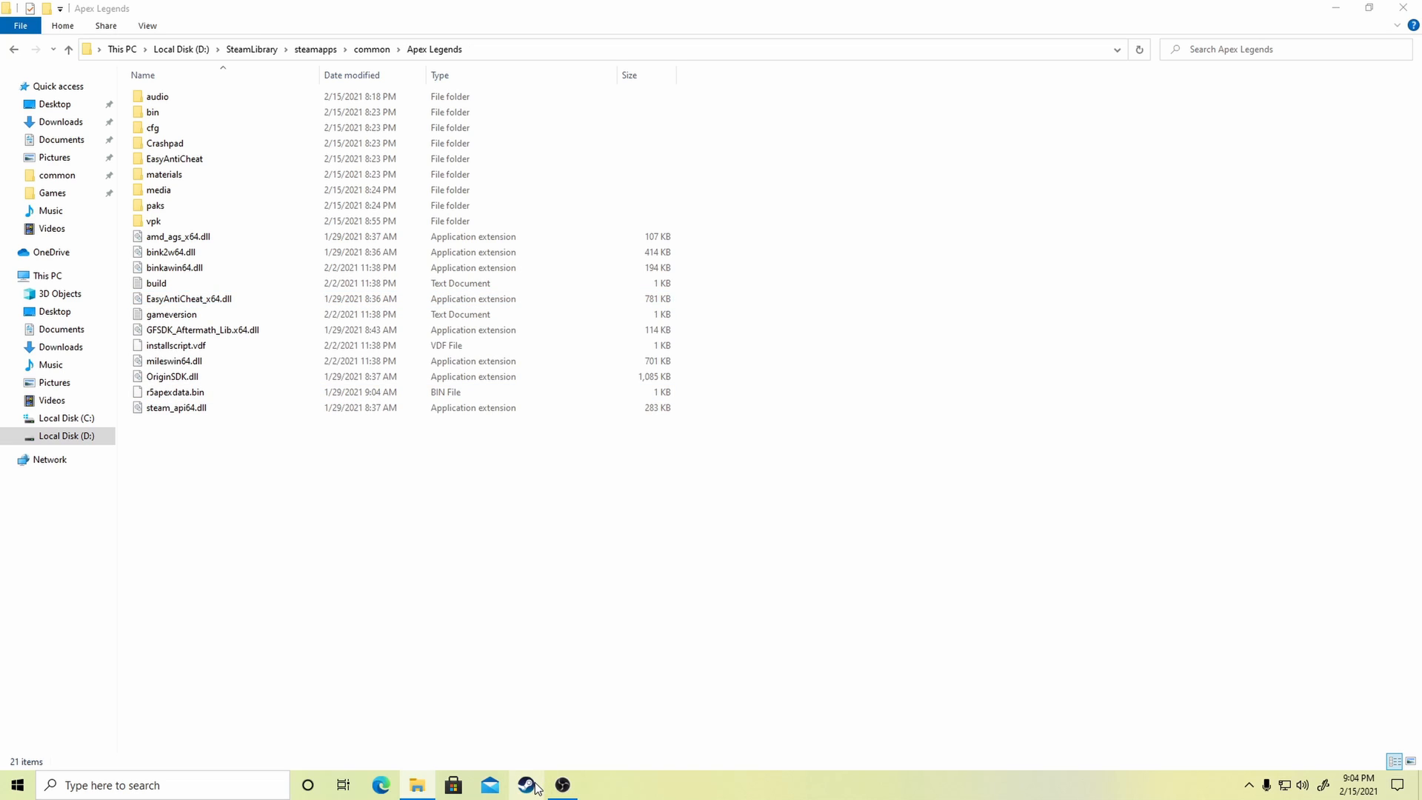
click(524, 785)
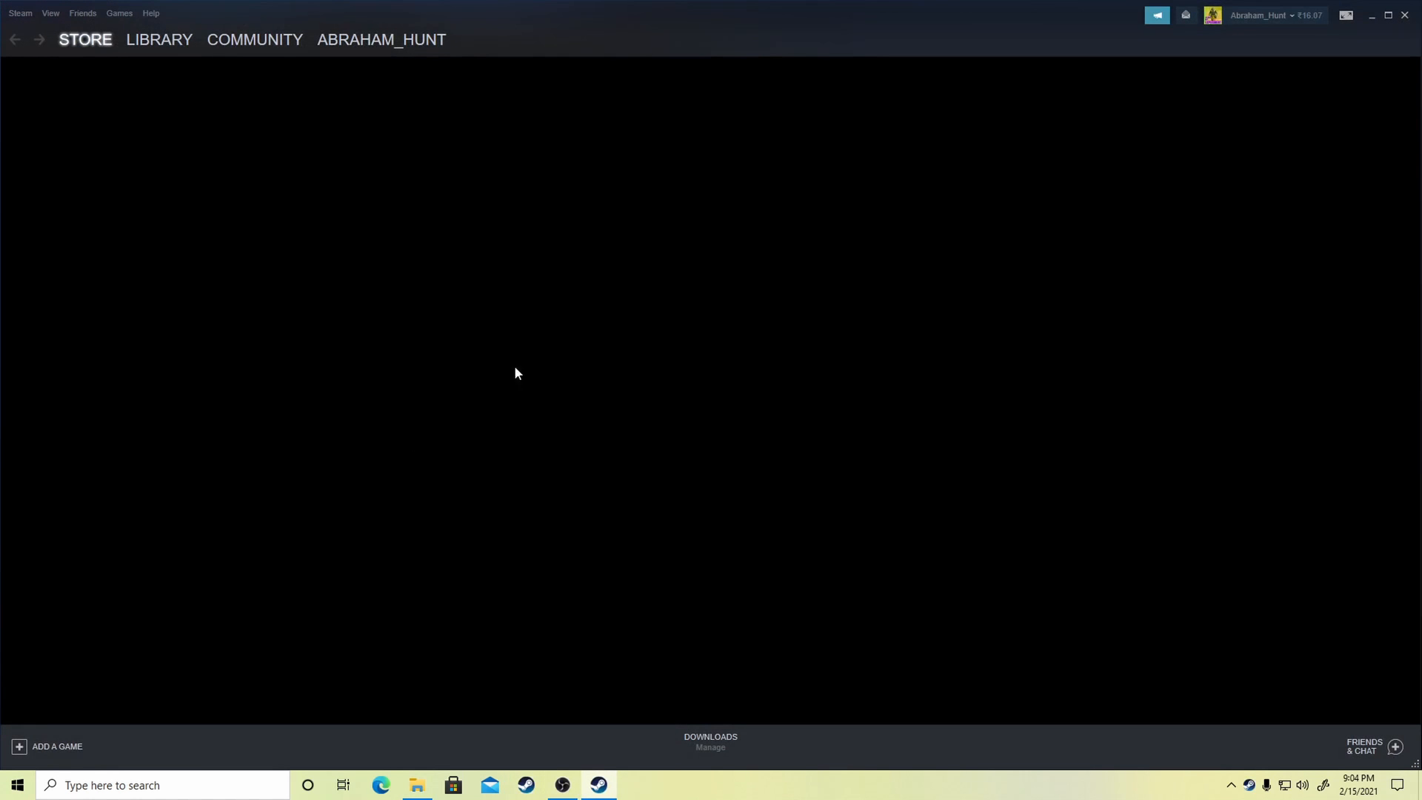
From Library Home, install Apex Legends to D:\SteamLibrary so it finds the existing files
click(158, 38)
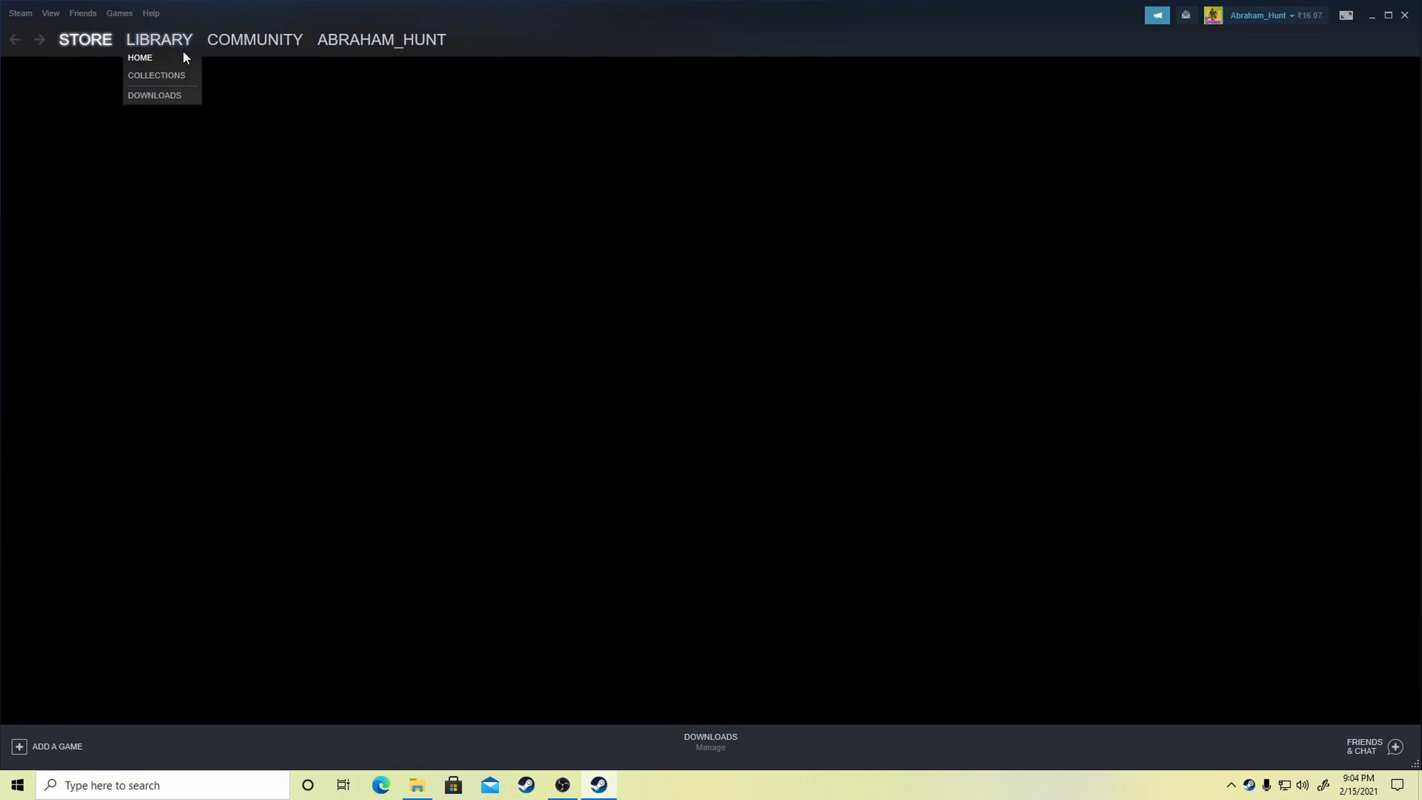
click(140, 57)
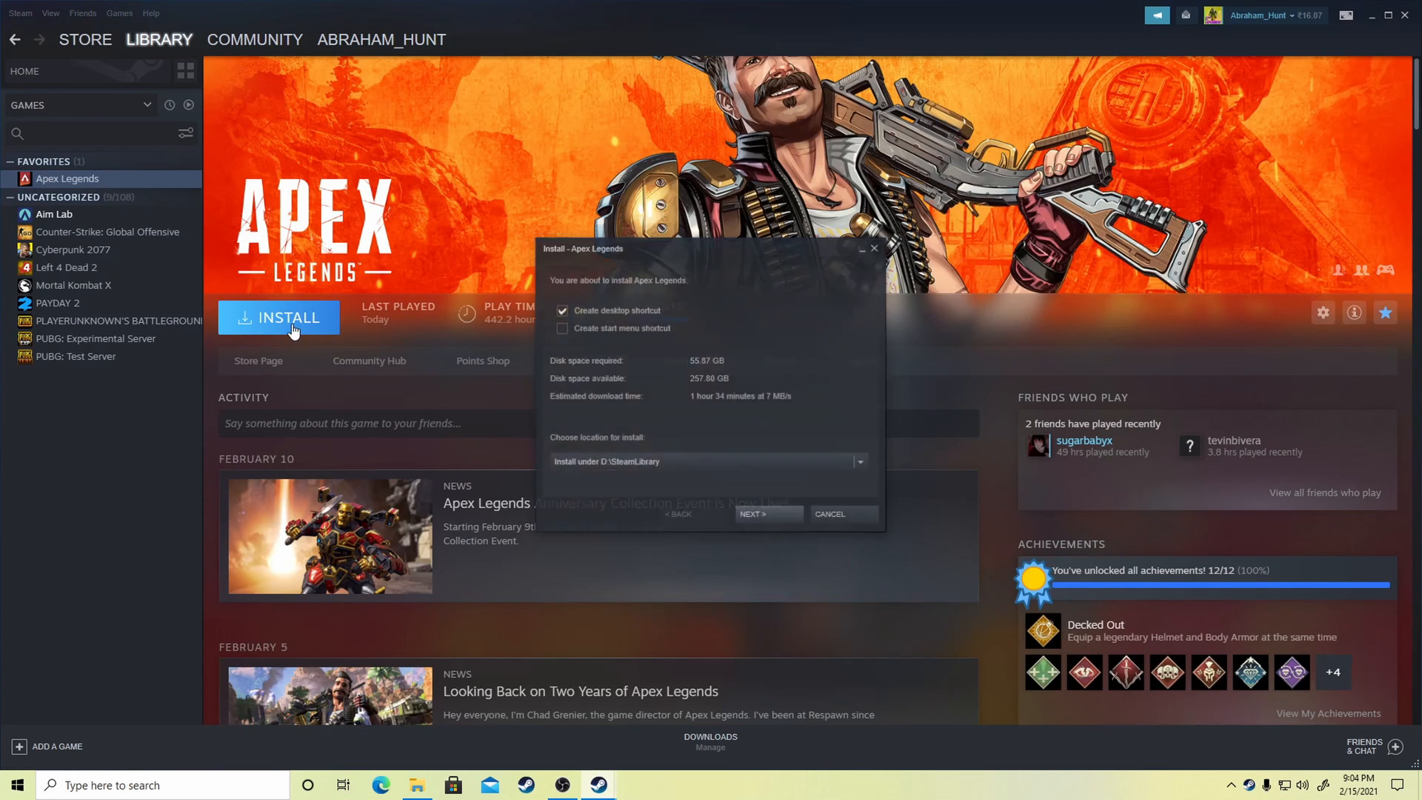
mouse_move(757, 517)
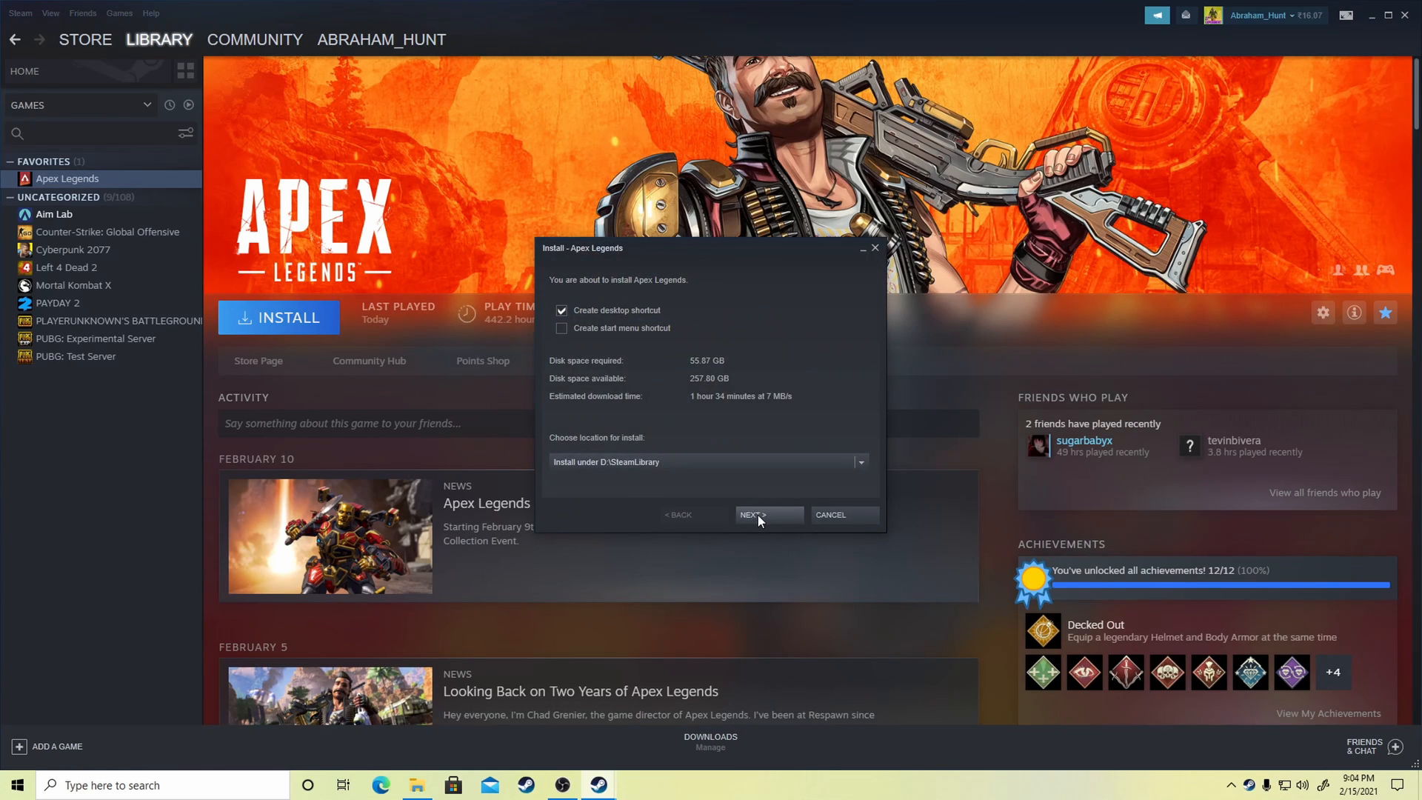
click(767, 514)
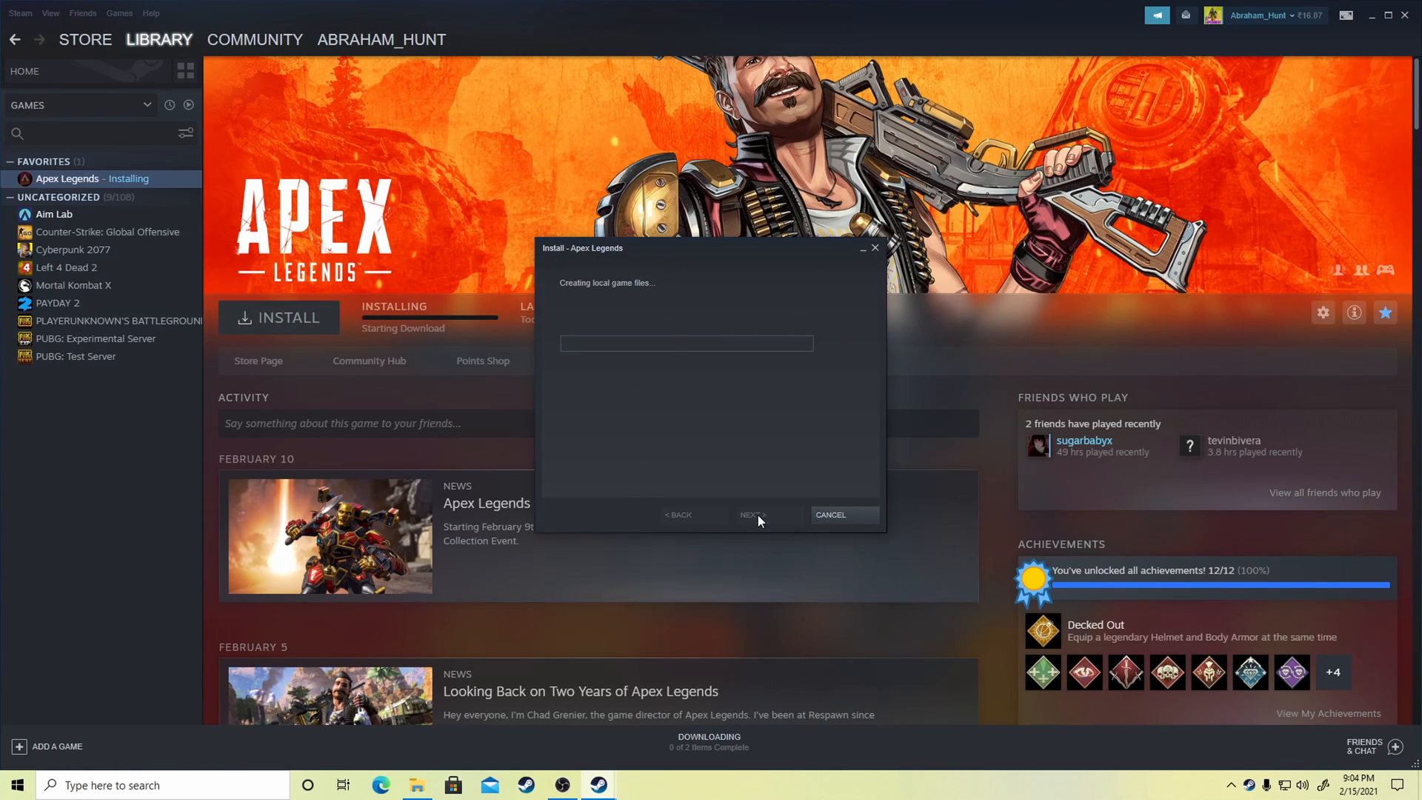